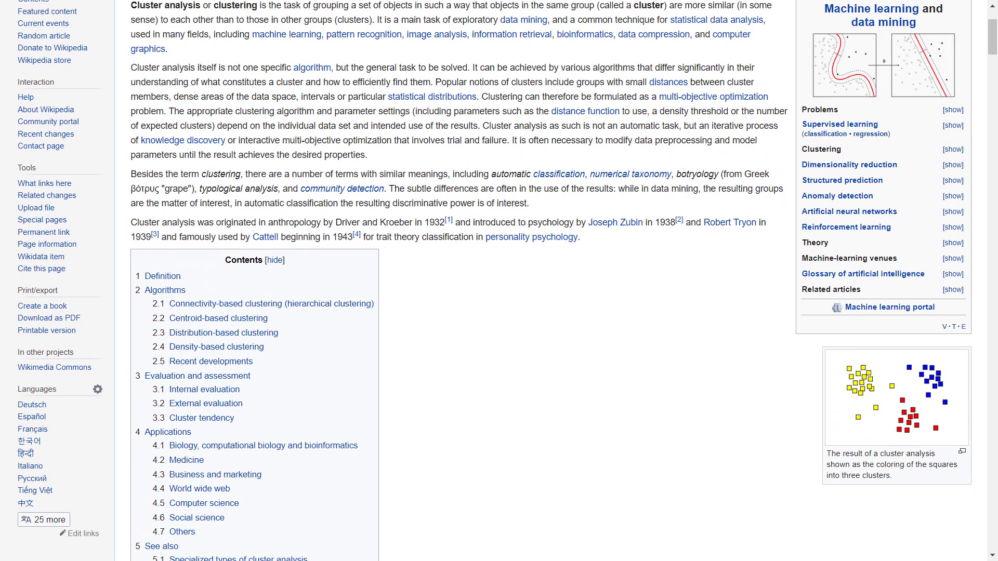
Open Seed_Data.csv's Properties and change its Copy to Output Directory setting
scroll("down", 3)
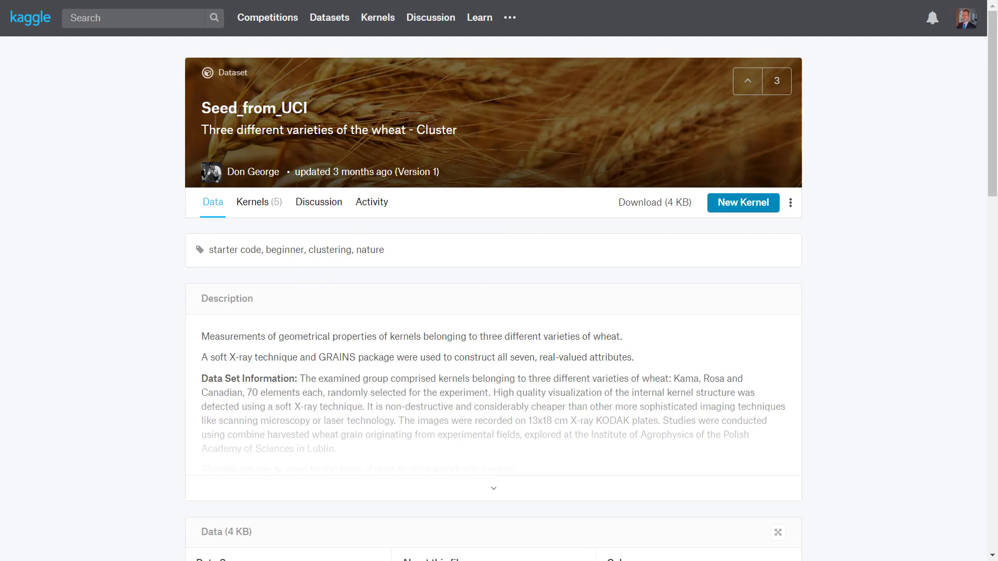
scroll("down", 3)
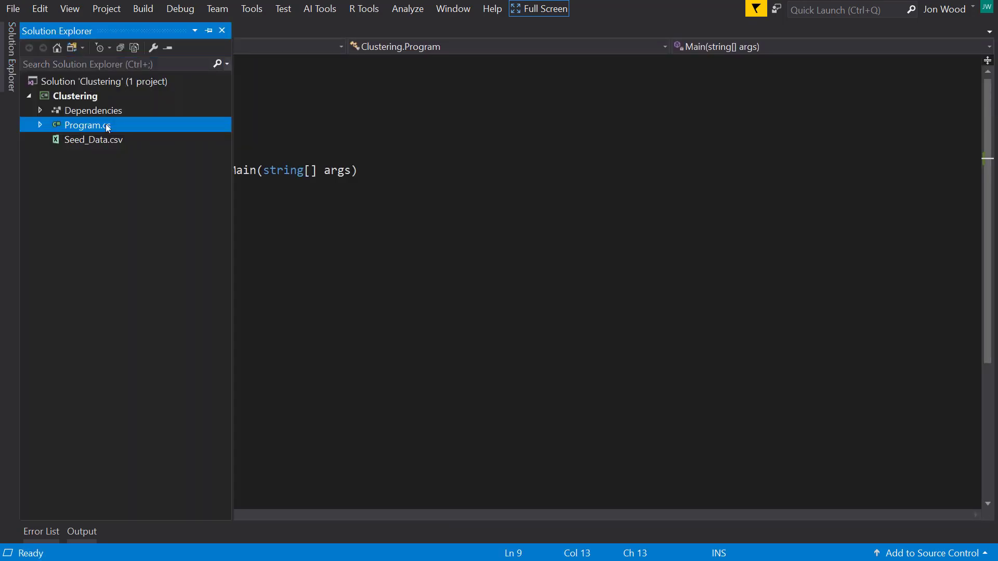
right_click(93, 139)
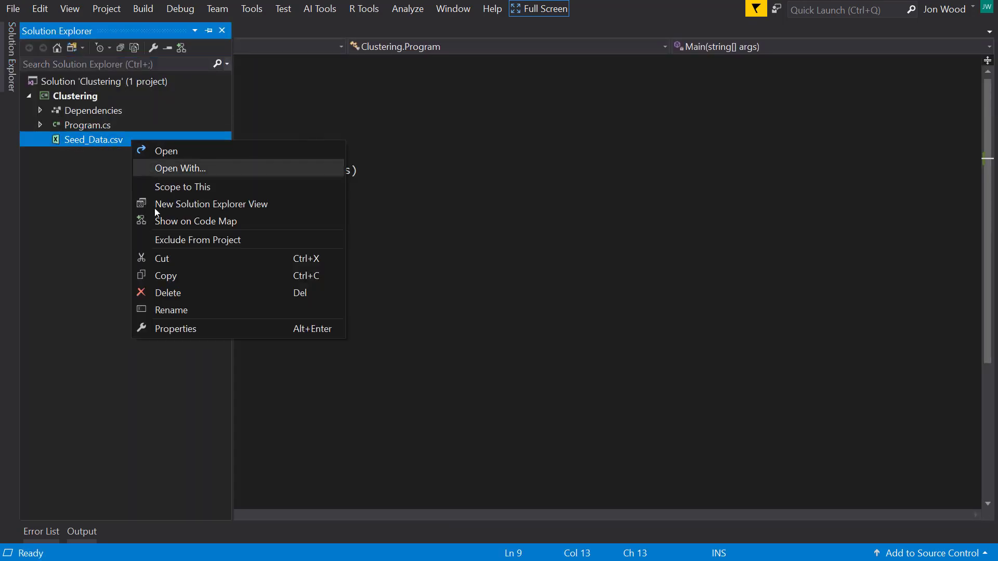
left_click(176, 329)
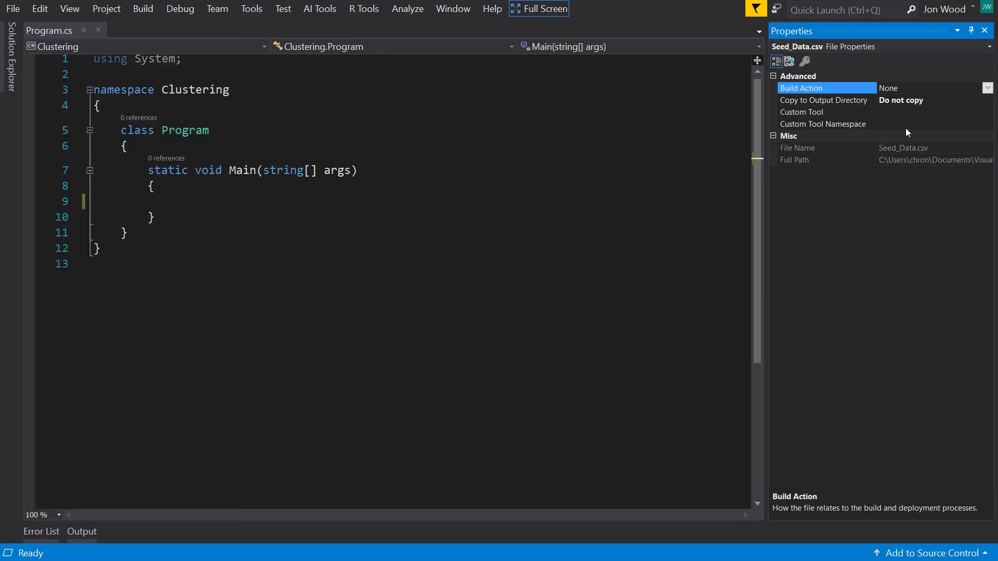
left_click(823, 100)
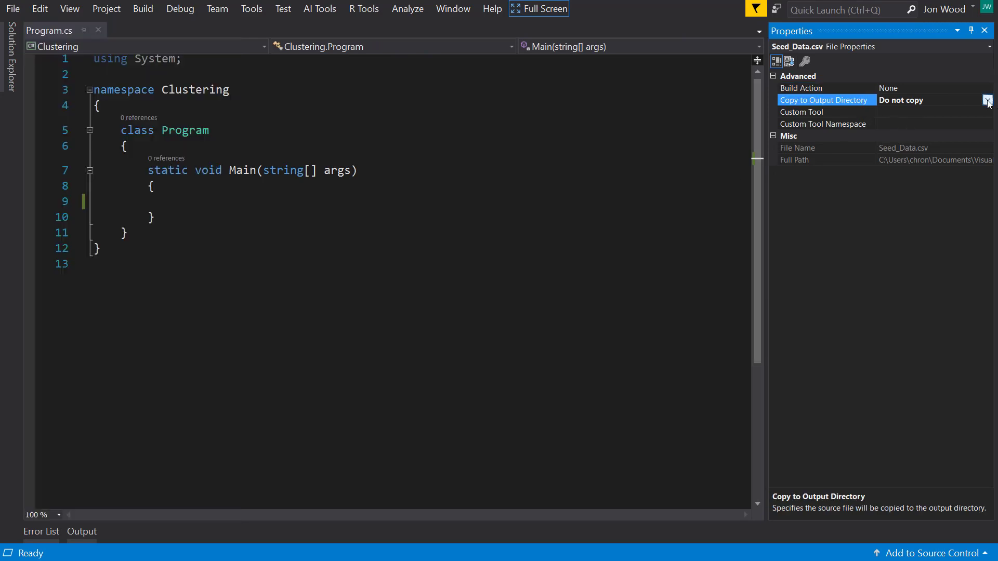
left_click(987, 100)
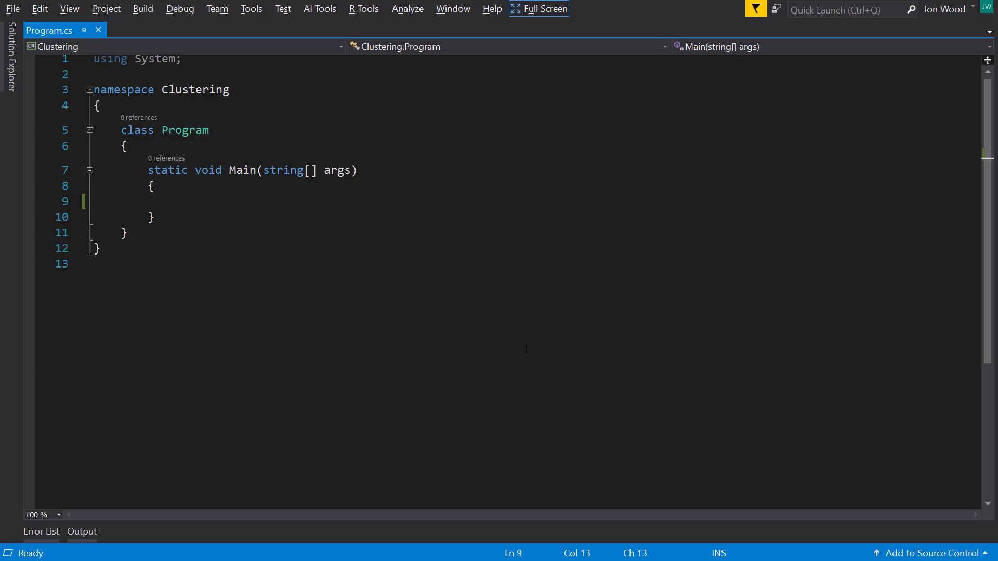
Declare dataLocation pointing to ./Seed_Data.csv and create a new MLContext
type("var dat")
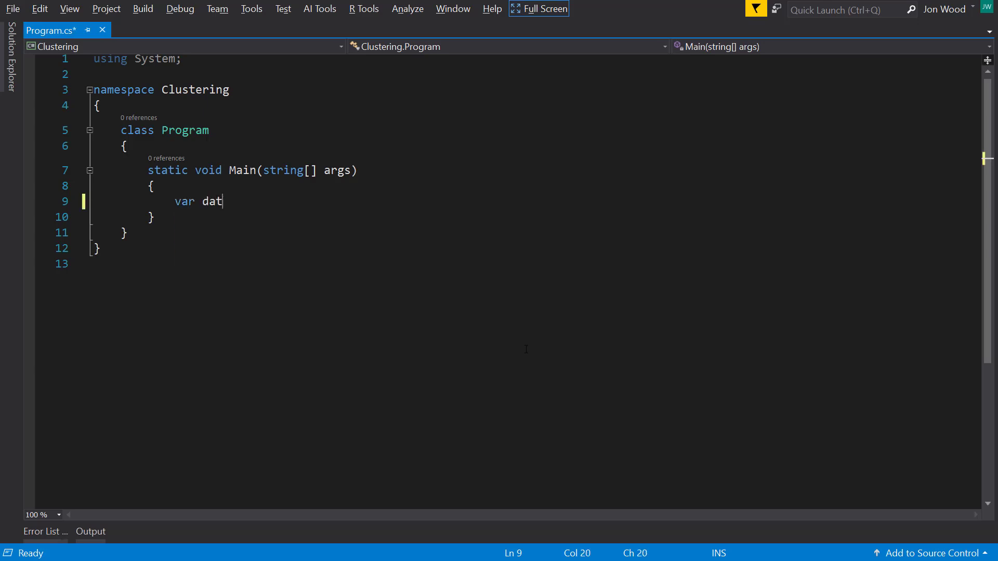
type("aLocation = \"./Seed_\"")
type("var")
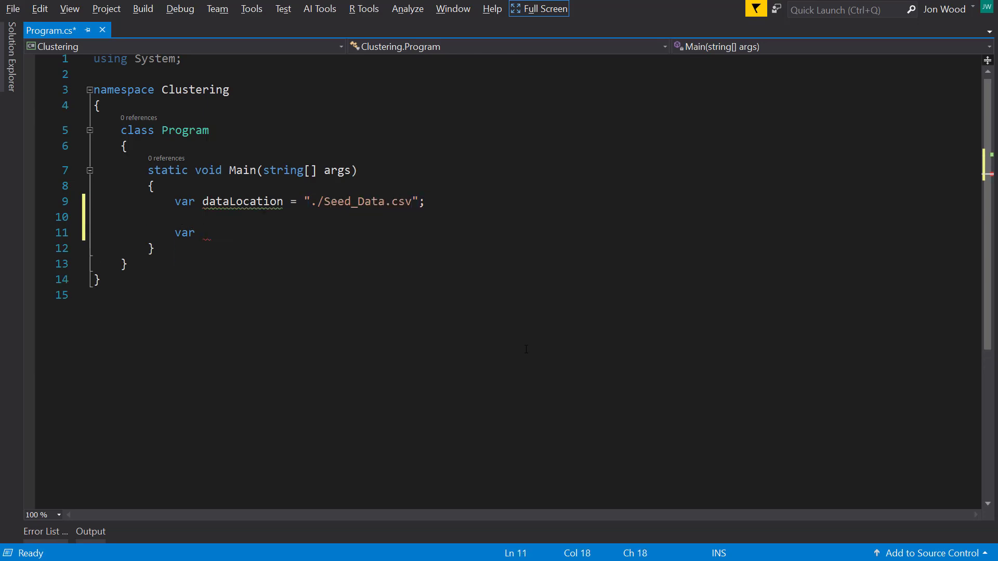
type("context = new MLContext()")
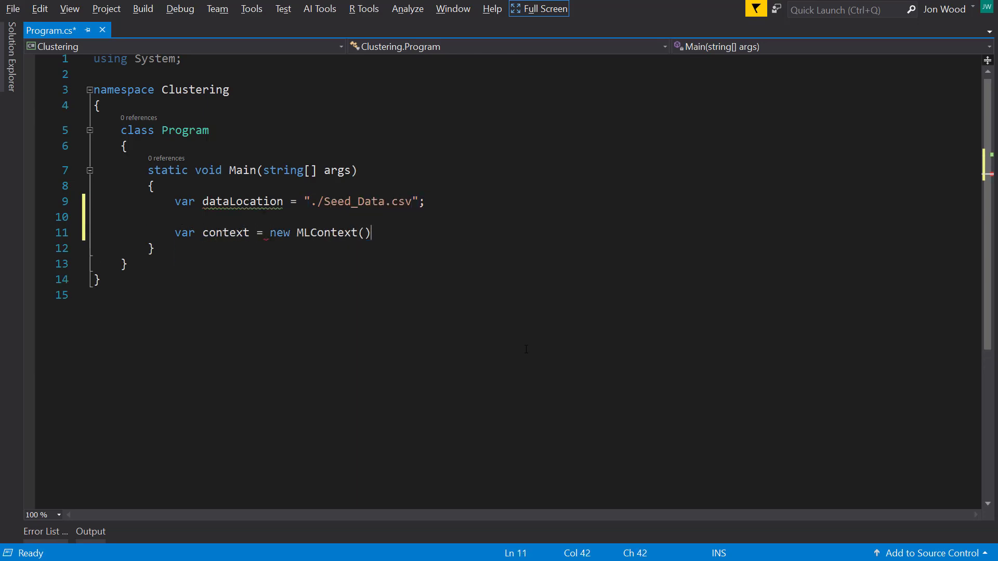
type(";")
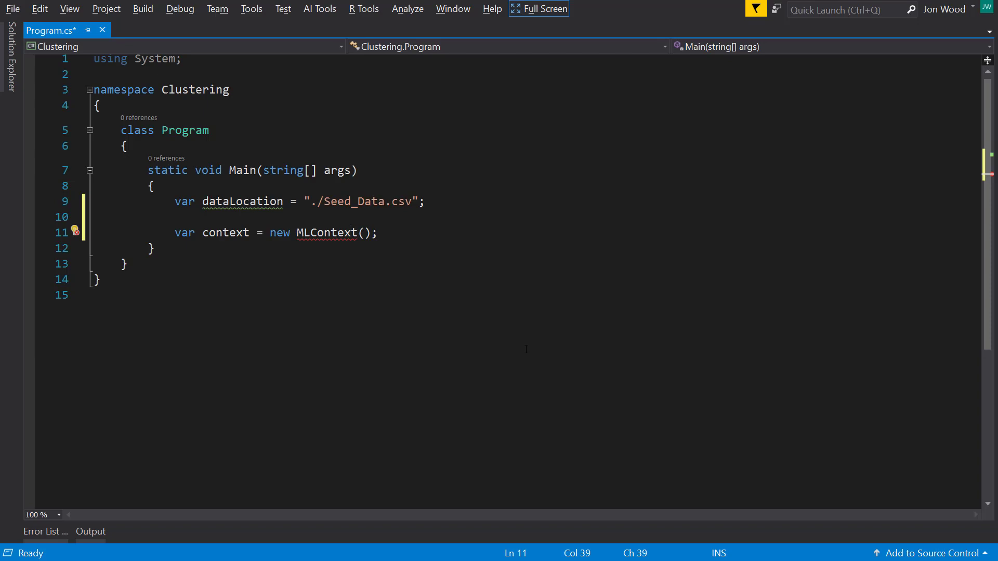
Build a CreateTextLoader with the eight seed columns, including A, P, C, Coef and LKG
type("var loader = context.Data.")
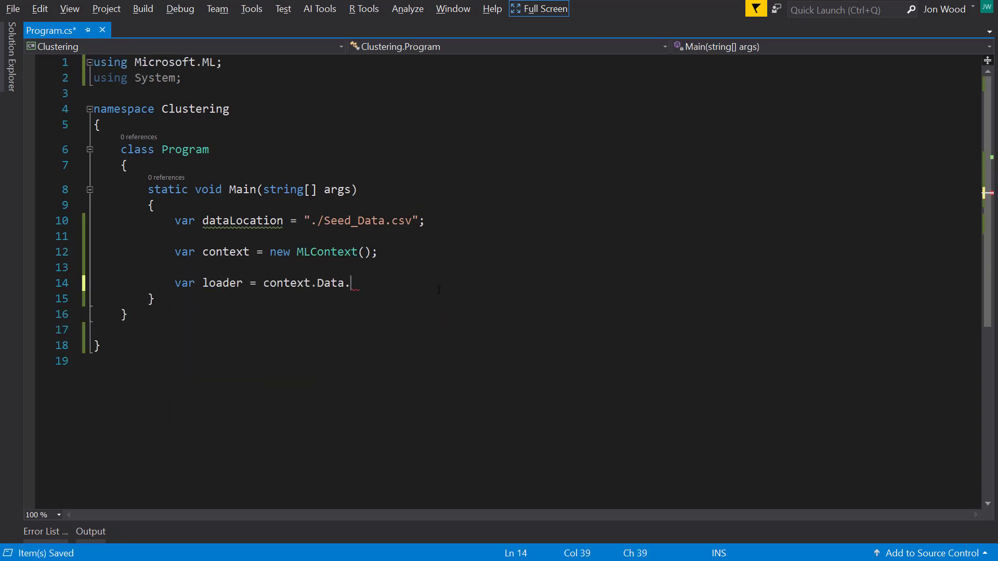
type("CreateTextLoader(new[] )")
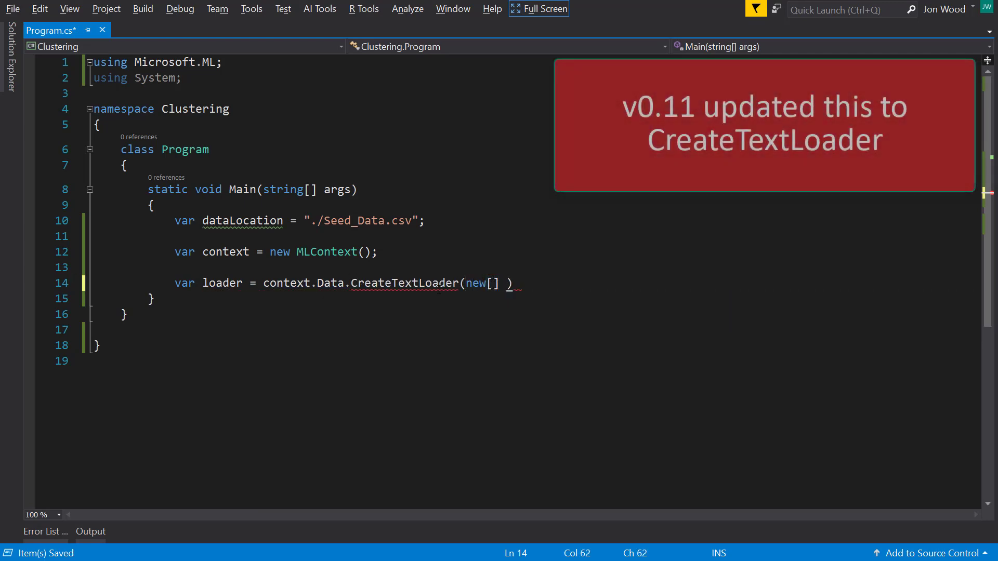
type("new TextLoader.Column(")
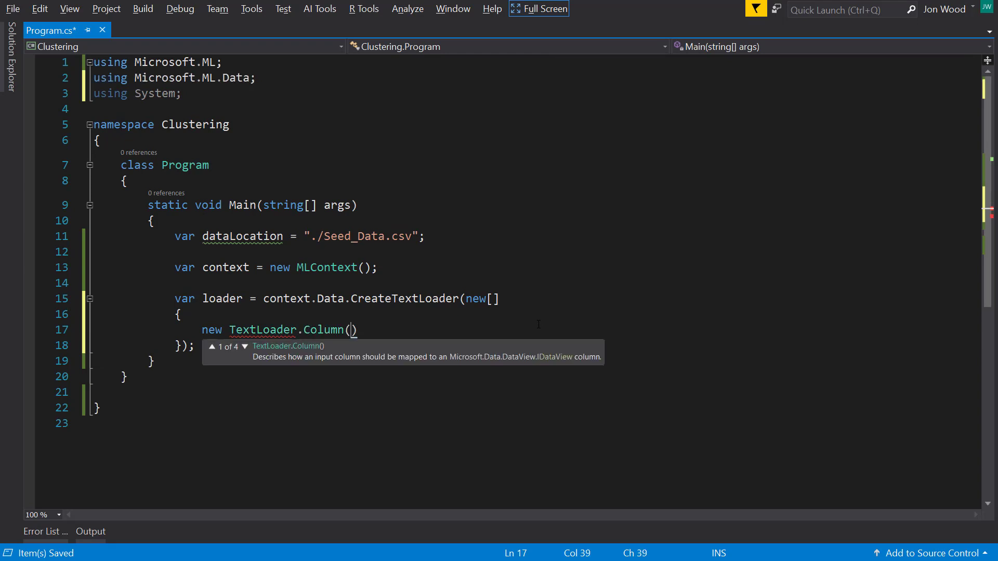
type("\"A\", DataKind.Single, 0")
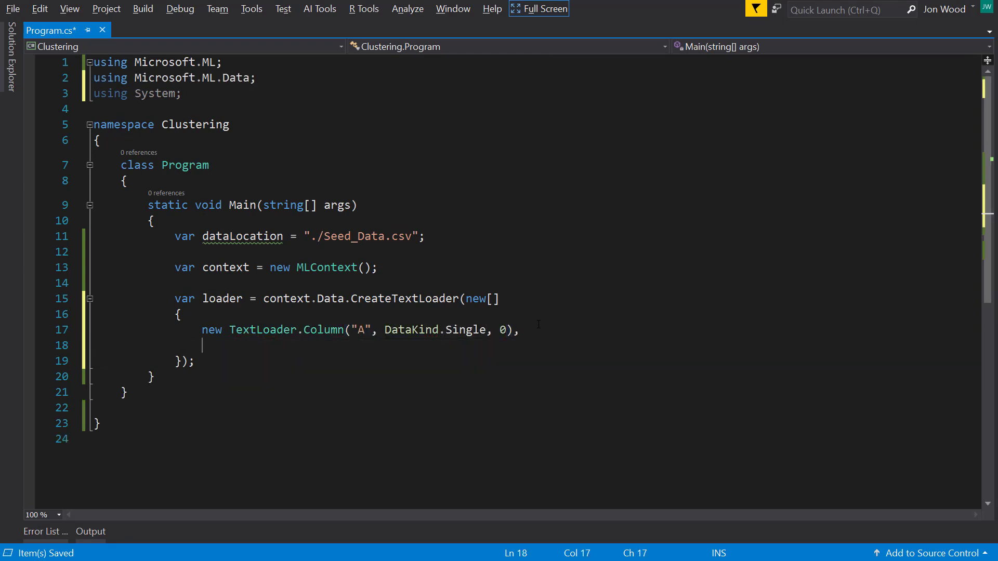
type("new TextLoader.Column(\"P\", )")
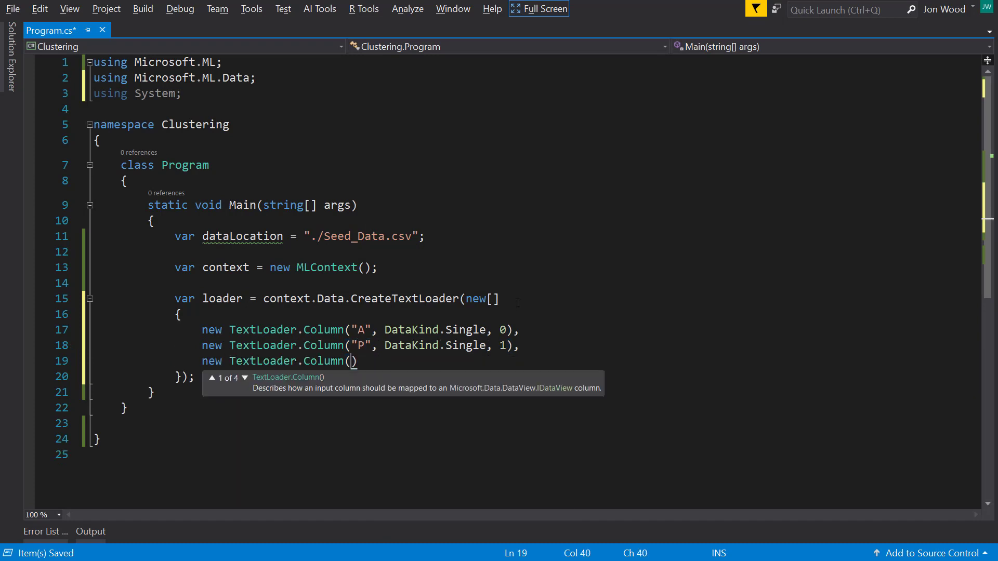
type("\"C\", DataKind.Single, 2),")
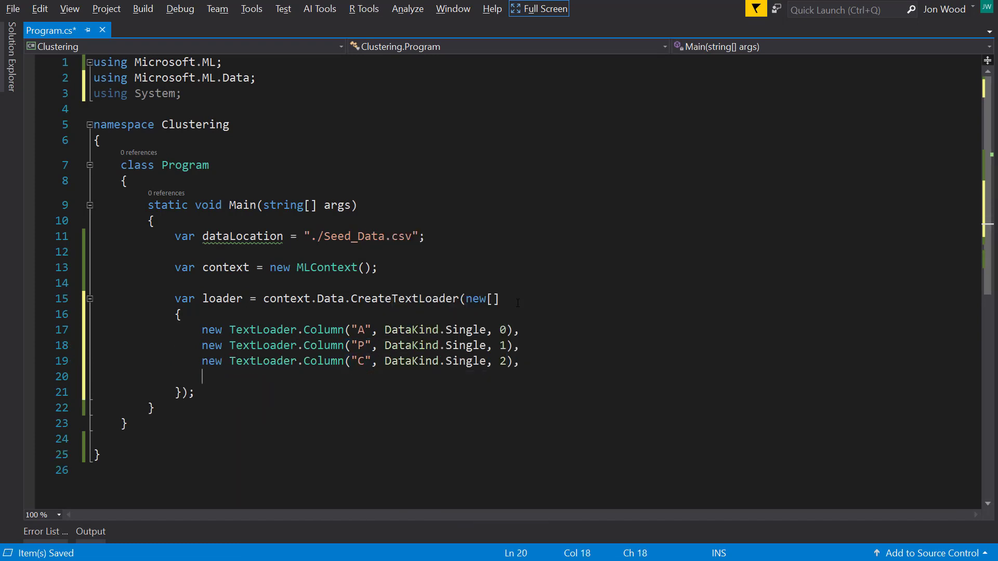
type("new TextLoader.Column(\"LK\", DataKind.Single, )")
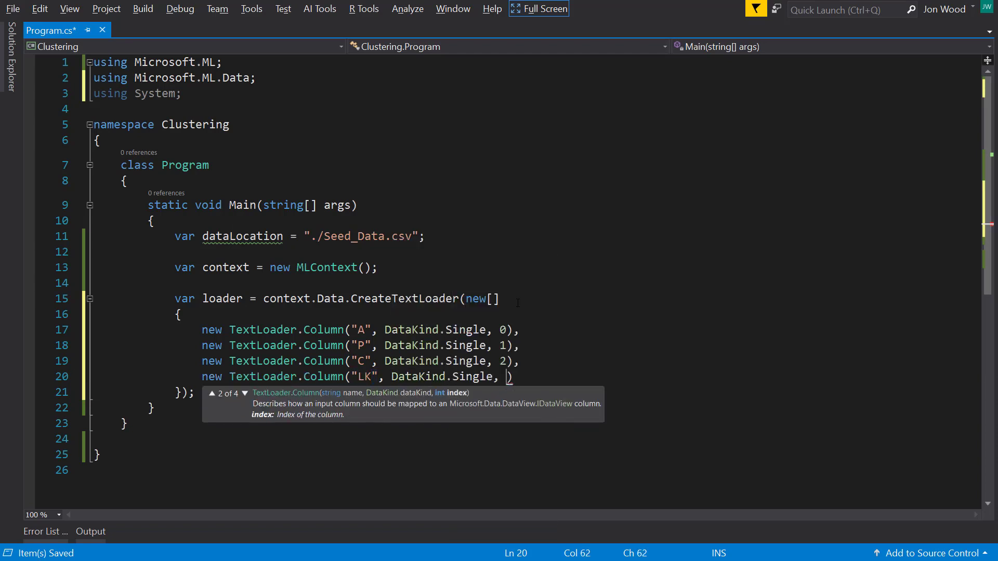
type("3),")
type("new TextLoader.Column(\"A_")
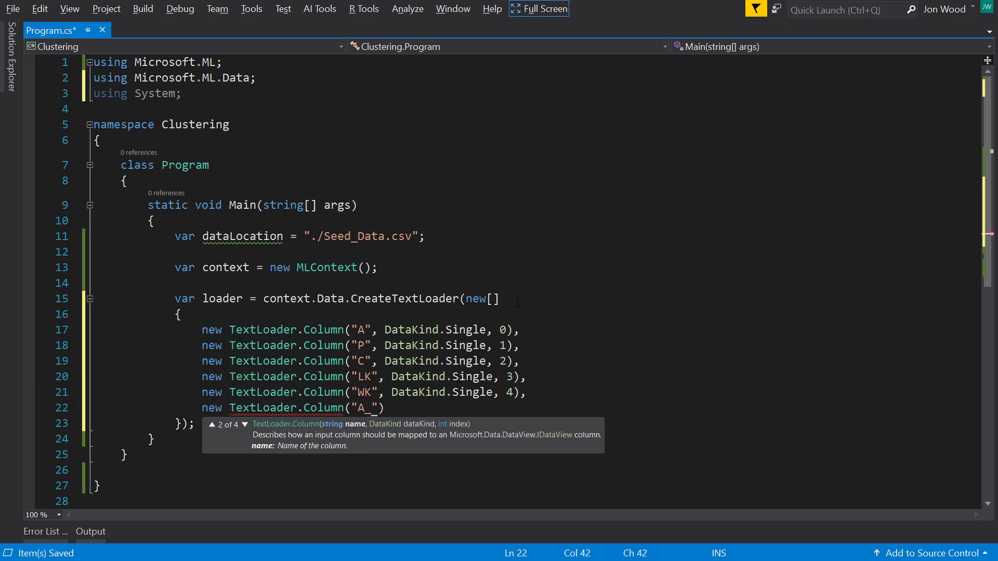
type("Coef\", DataKind.Single, 5),")
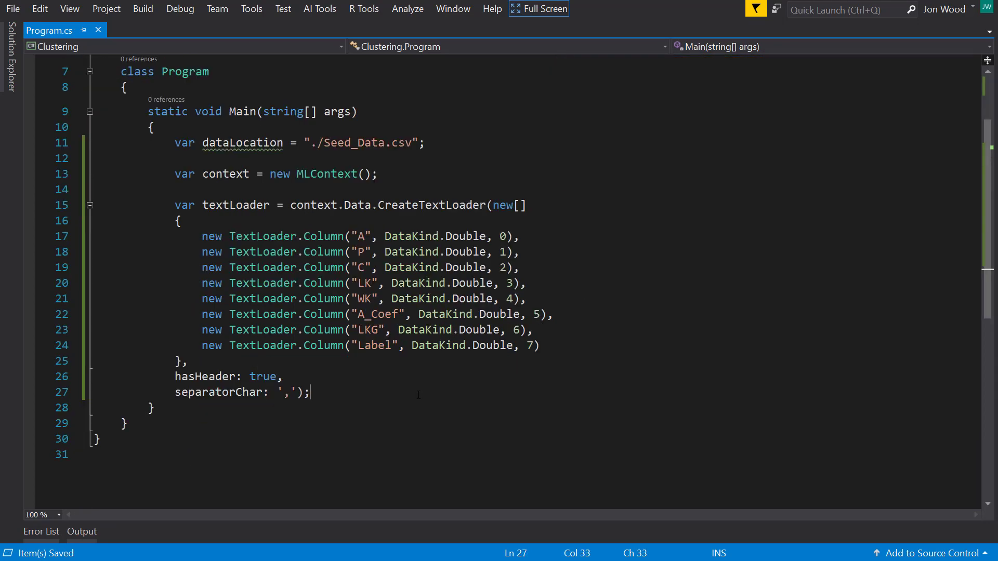
Load the data and split it into testTrainData with a 0.2 test fraction
type("var data = t")
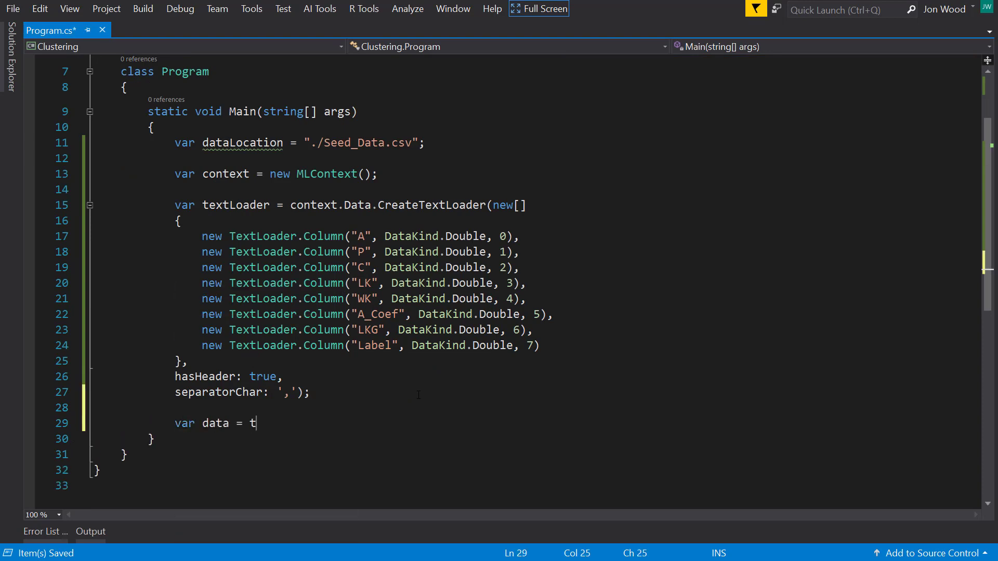
type("extLoader.Load(dataLocation);")
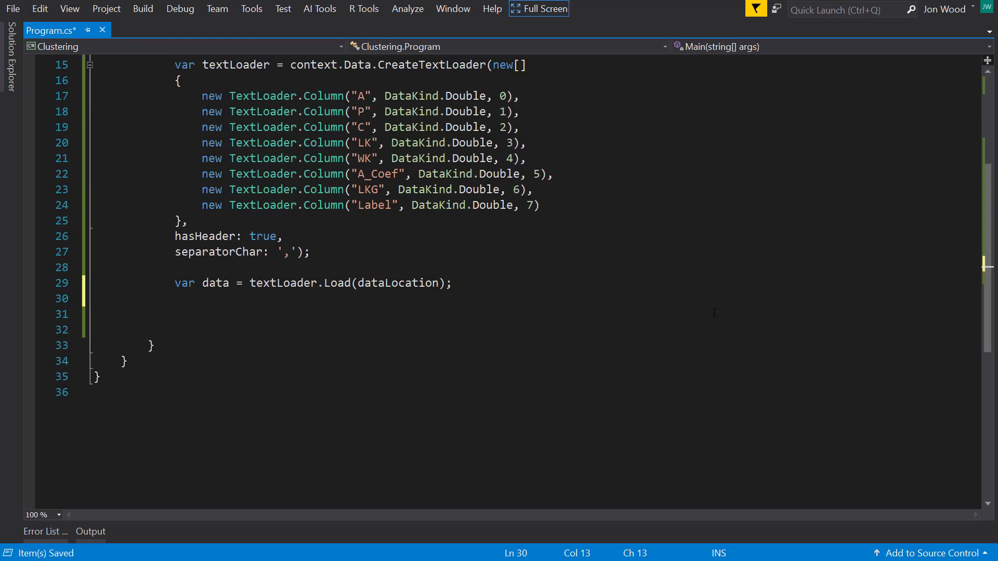
type("var")
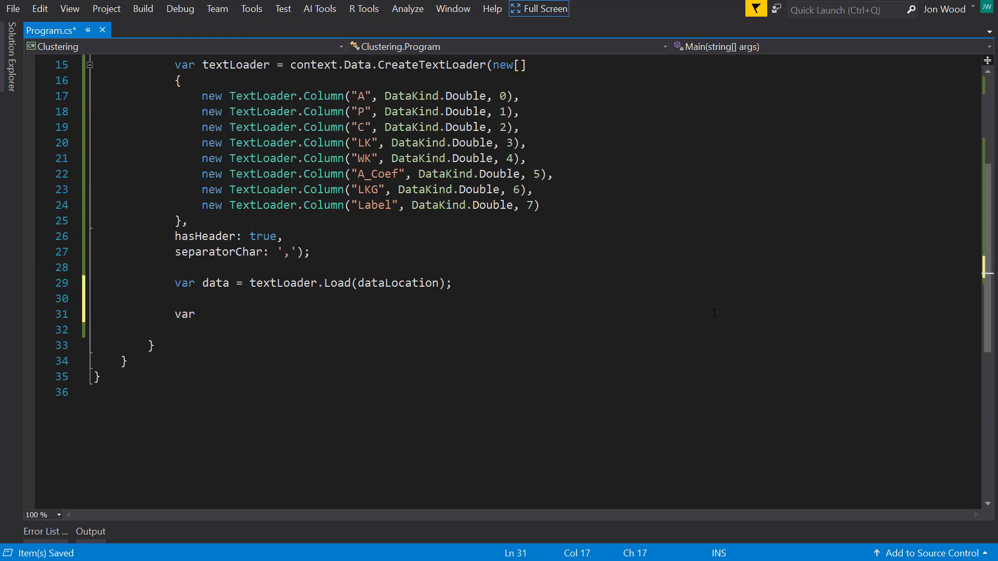
type("testTrainData =")
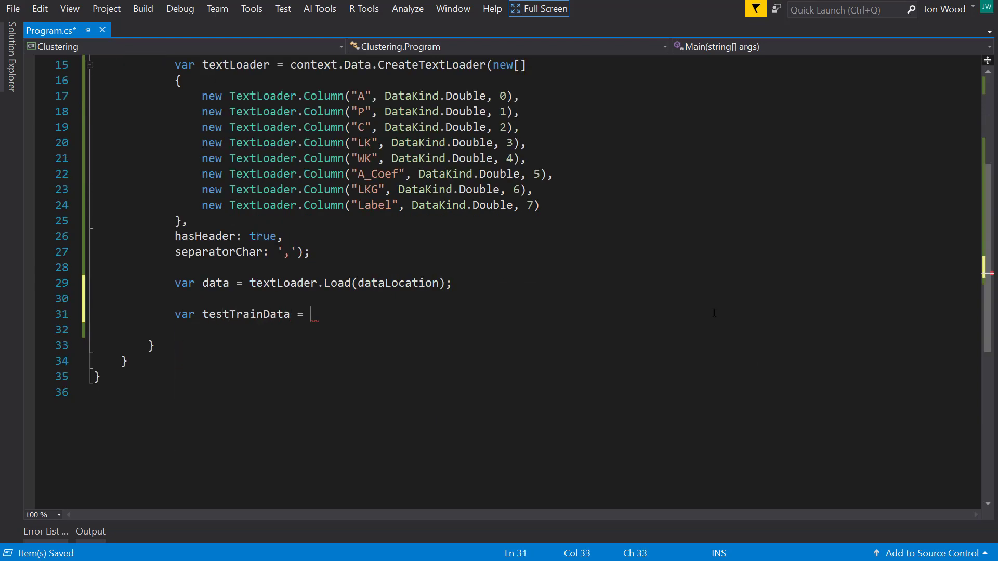
type("context.")
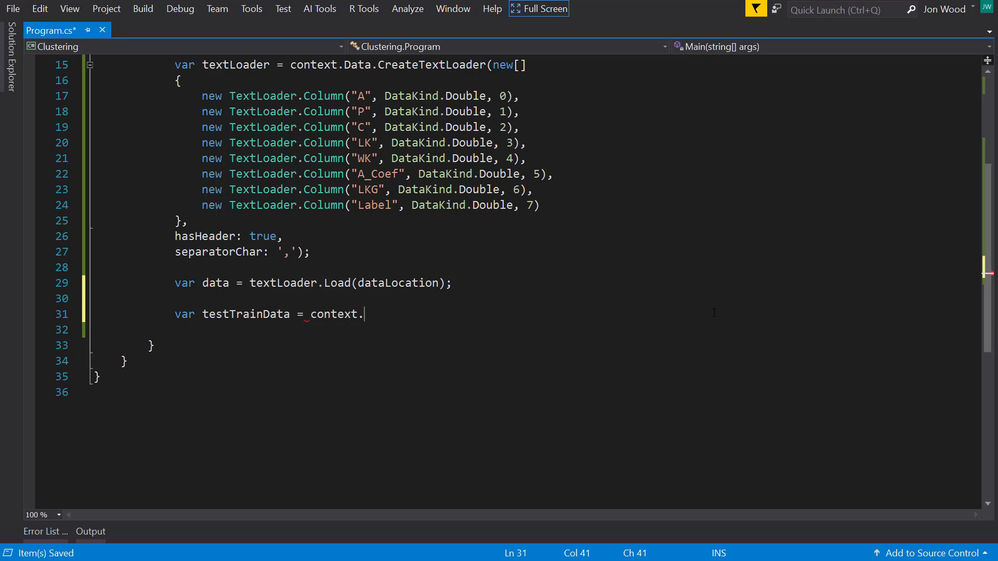
type("Clustering.TrainTestSplit()")
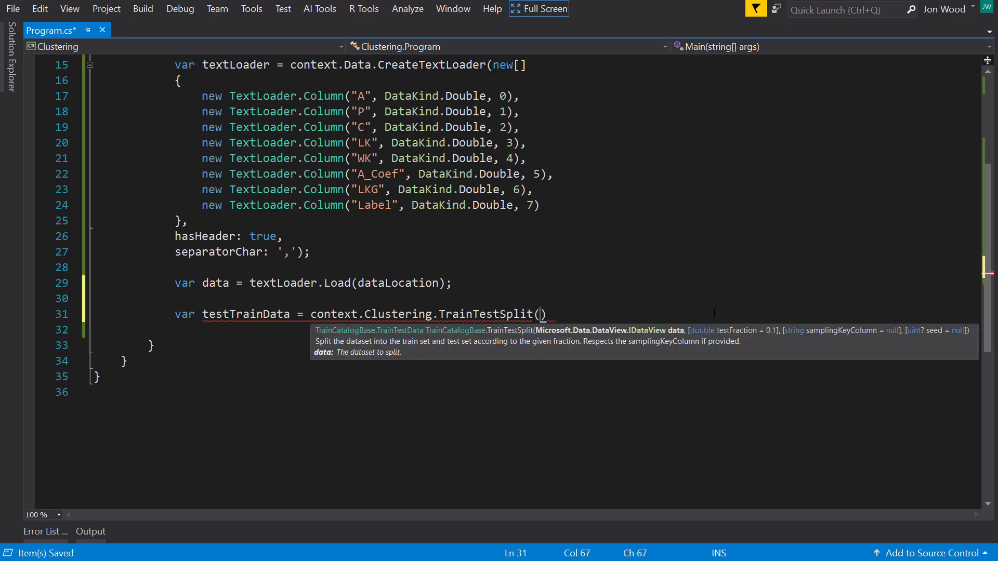
type("data, testFraction: 0.2")
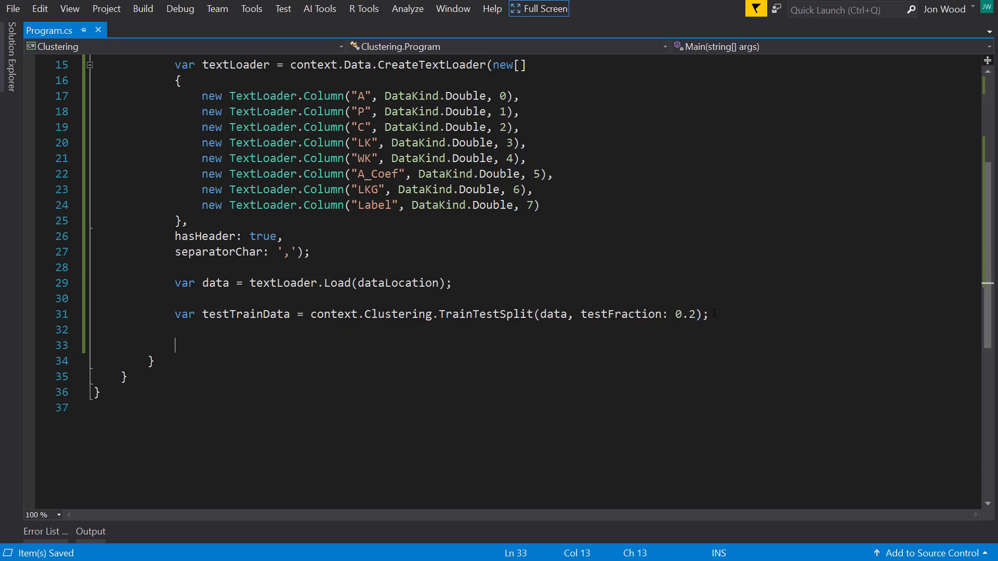
type("var pipeline = context.")
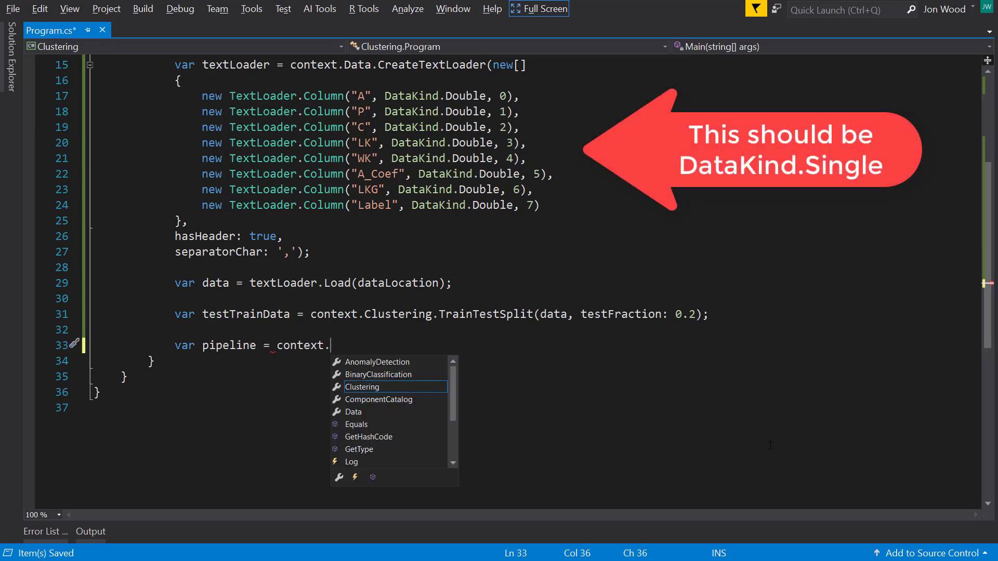
Concatenate A through LKG into Features, append KMeans with 3 clusters, and save
type("Transforms.Concatenate(")
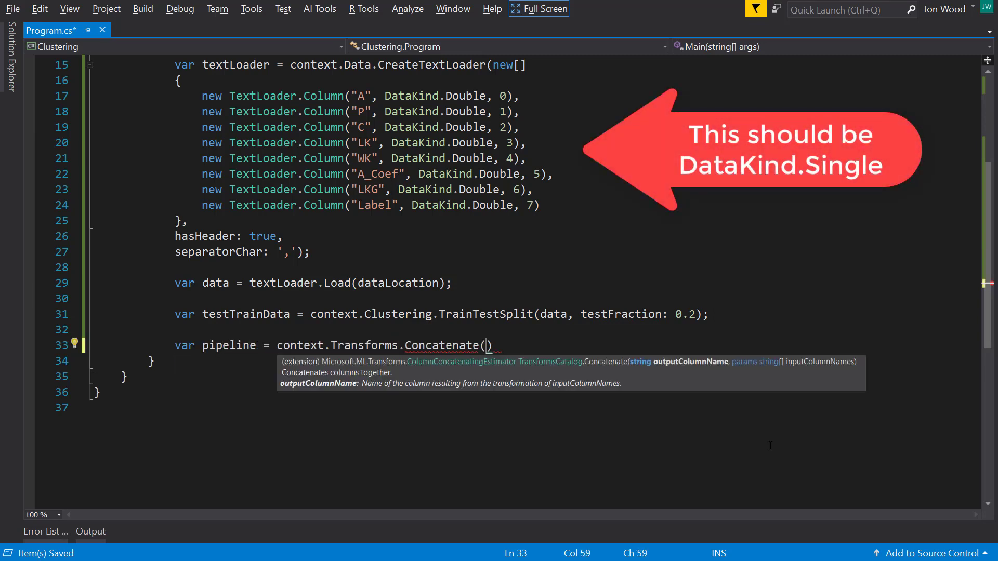
type("\"Features\", \"A\", \"{\"")
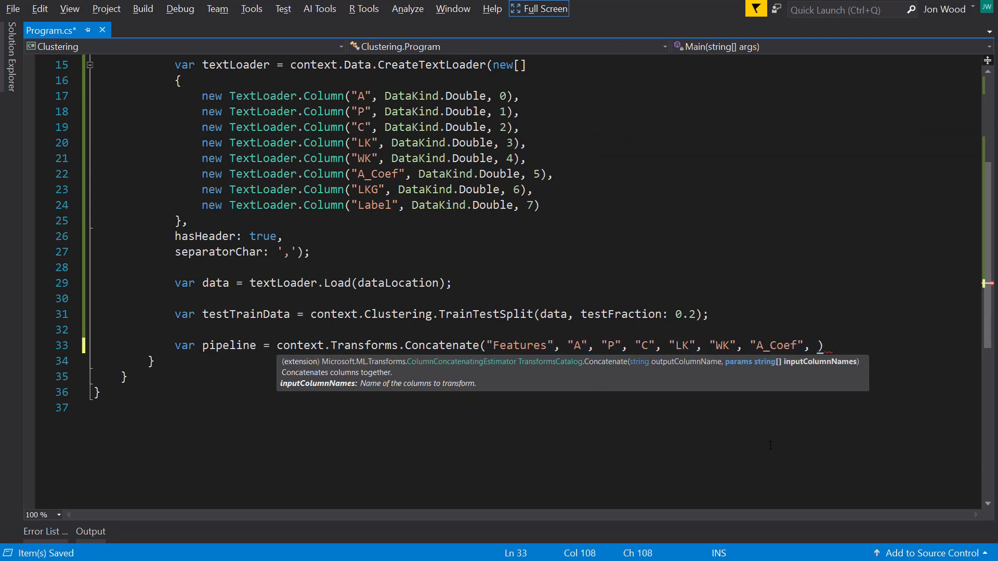
type("\"LKG\")")
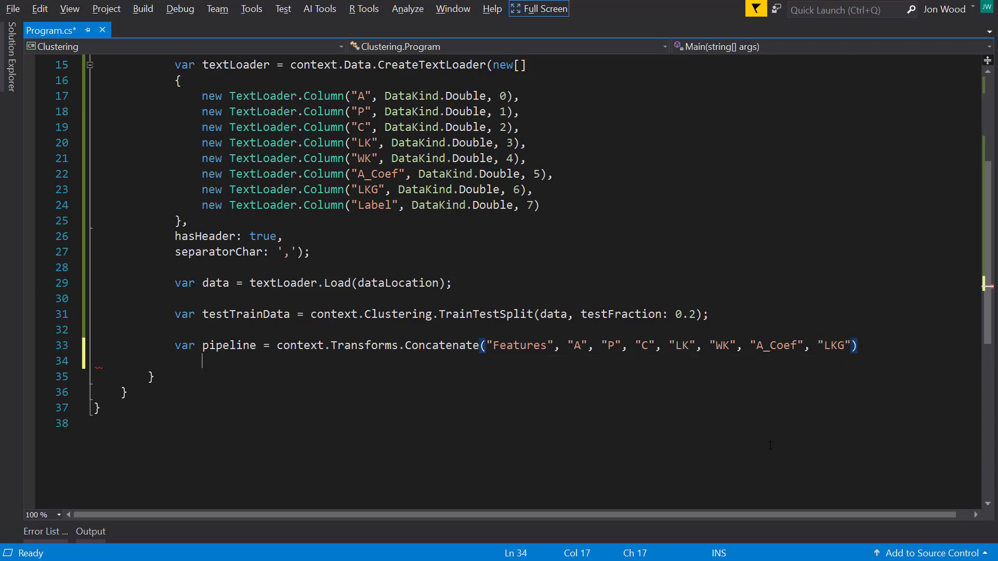
type(".Append(context.")
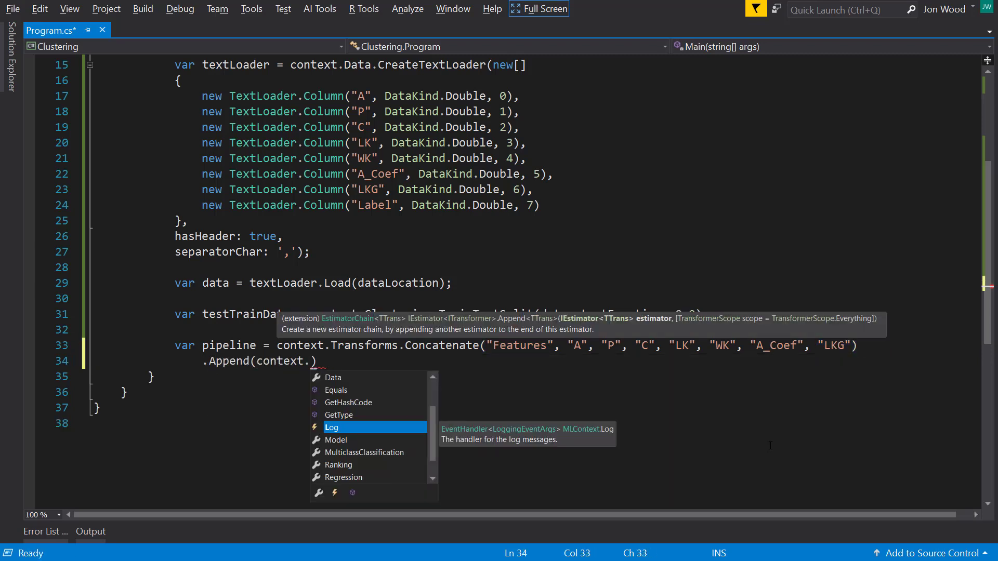
type("Clustering.Trainers.k")
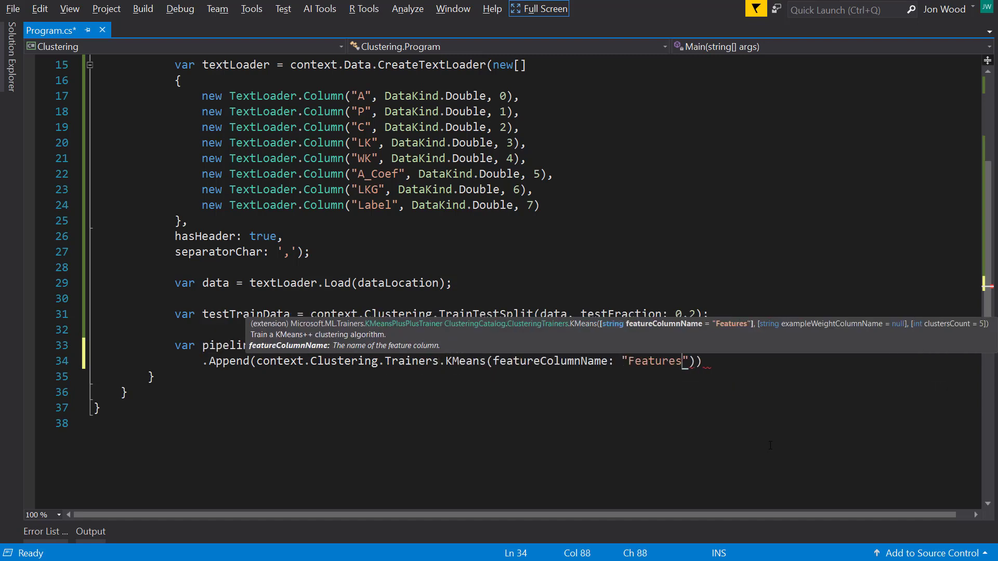
type(",")
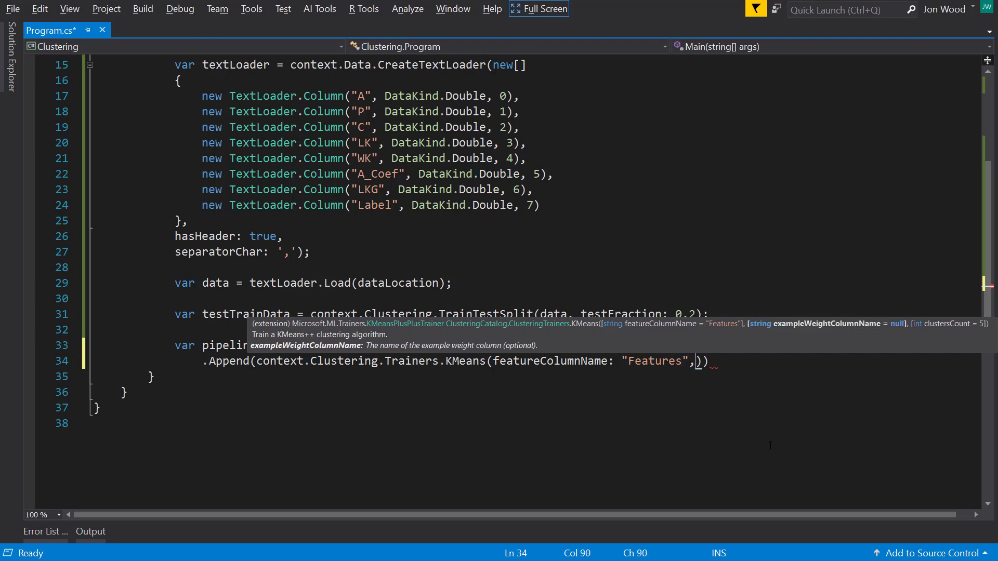
type("clustersCount: 3")
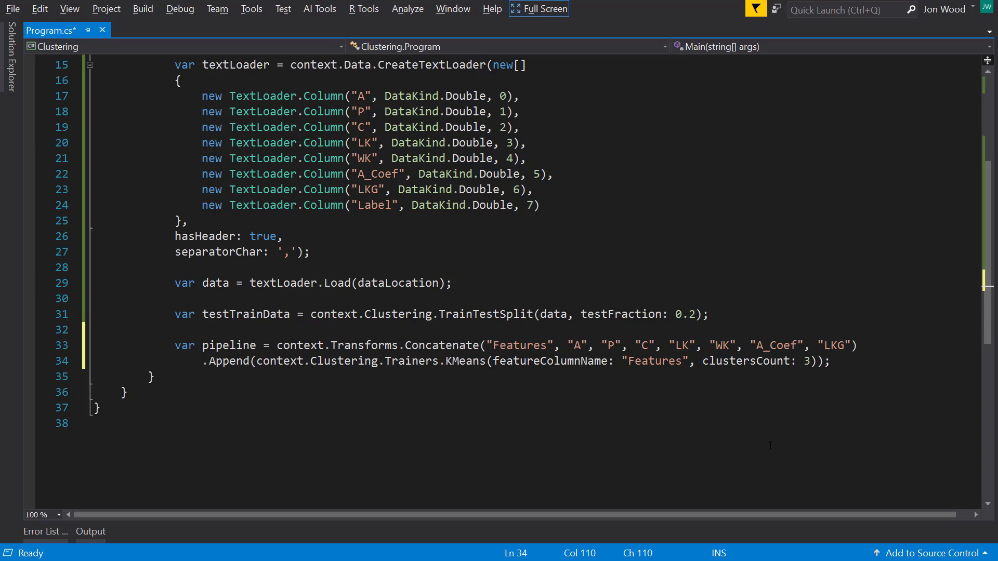
key("ctrl+s")
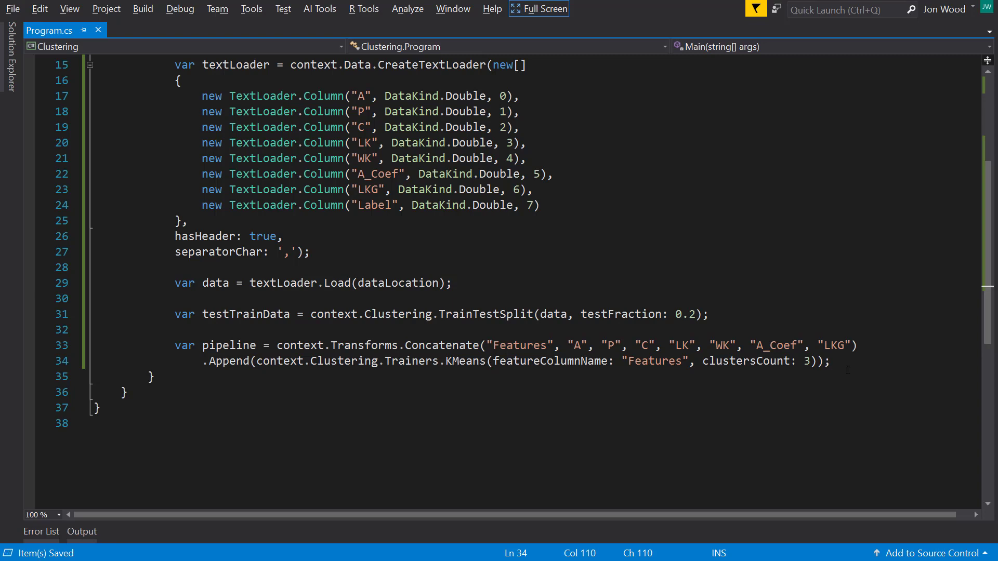
Fit the model on the training set and transform the test set into predictions
type("v")
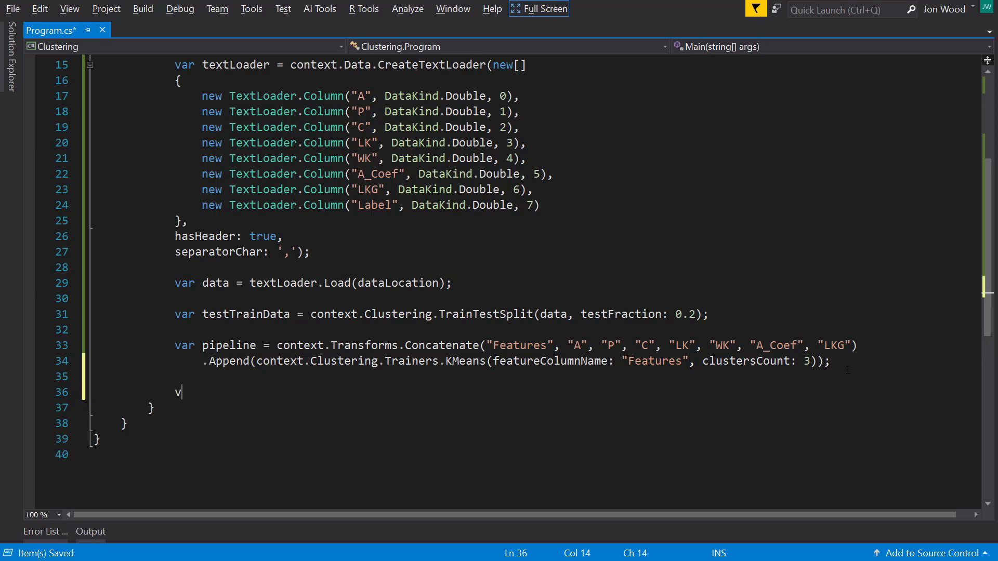
type("ar model = pipeline.Fit(")
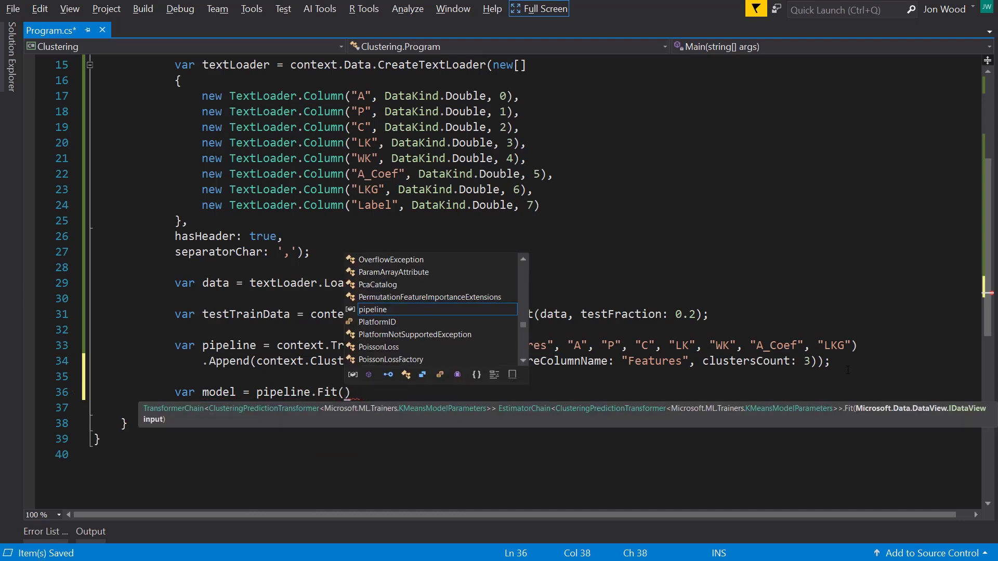
type("testr")
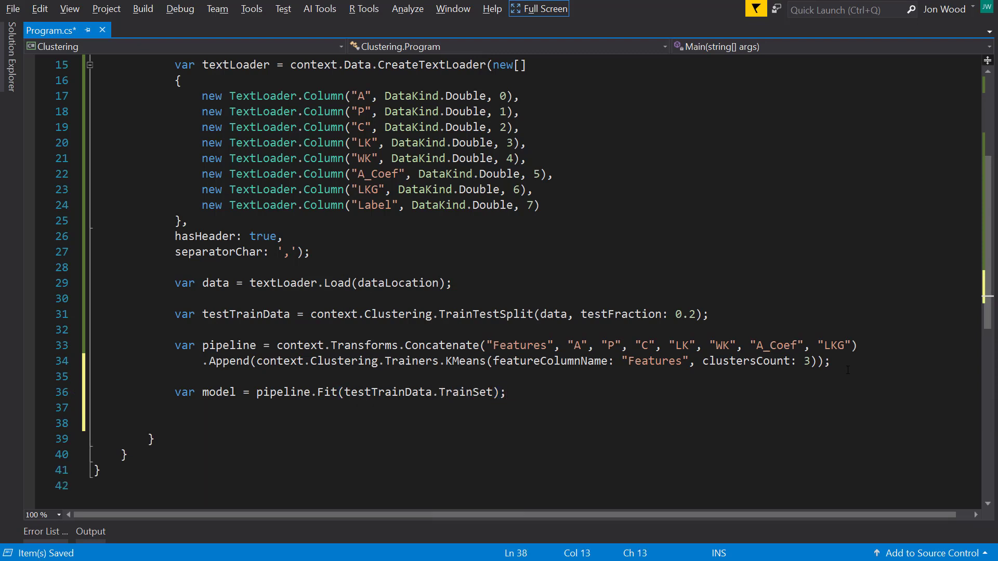
type("var predictions =")
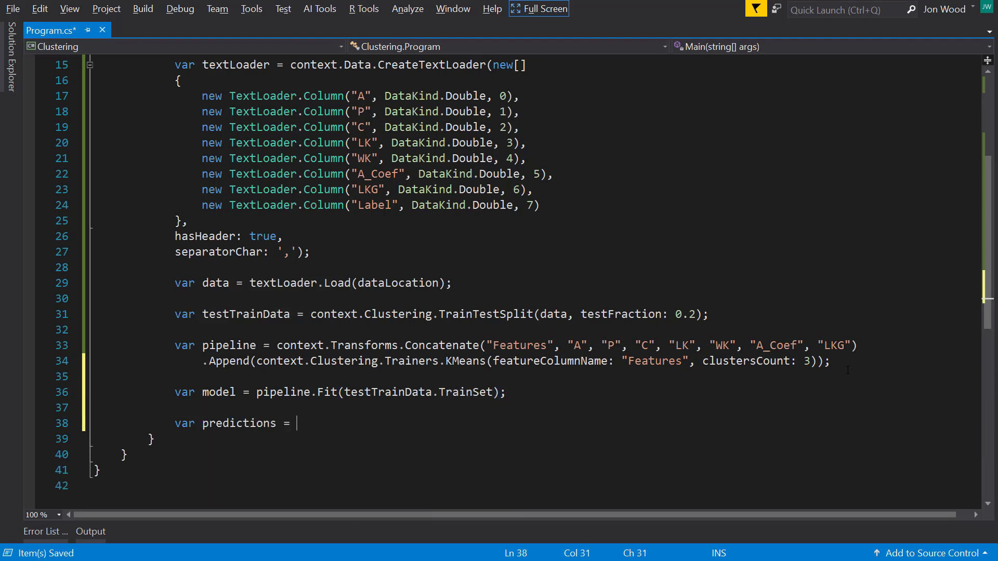
type("model.Transform(")
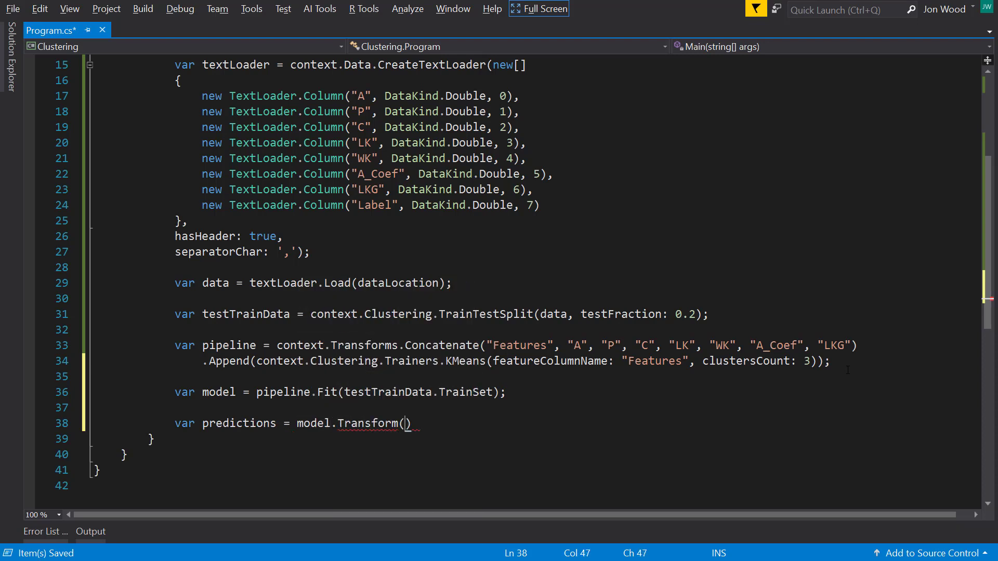
type("testTrainData.TestSet")
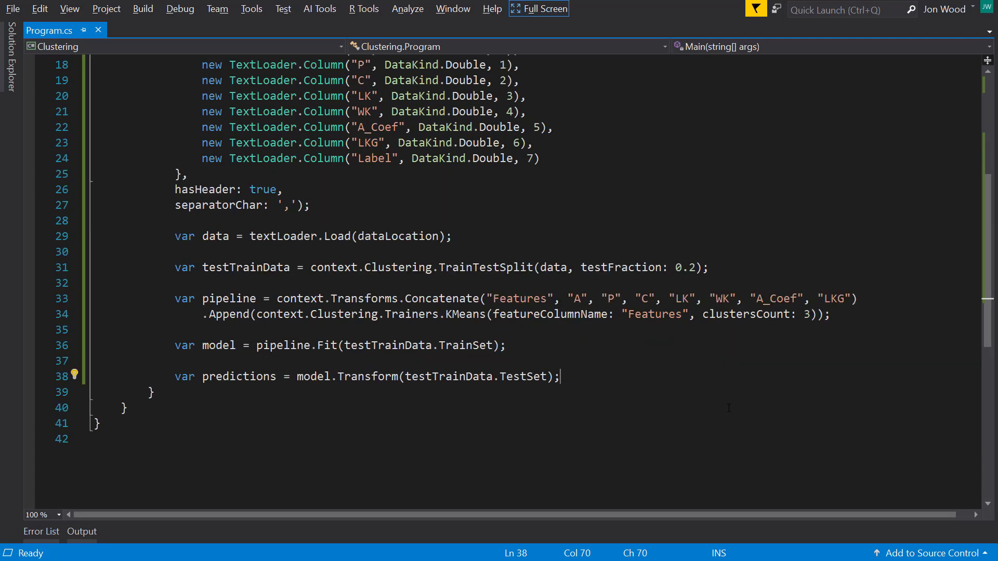
Evaluate the predictions with Clustering.Evaluate using the Score and Features columns
key("Enter")
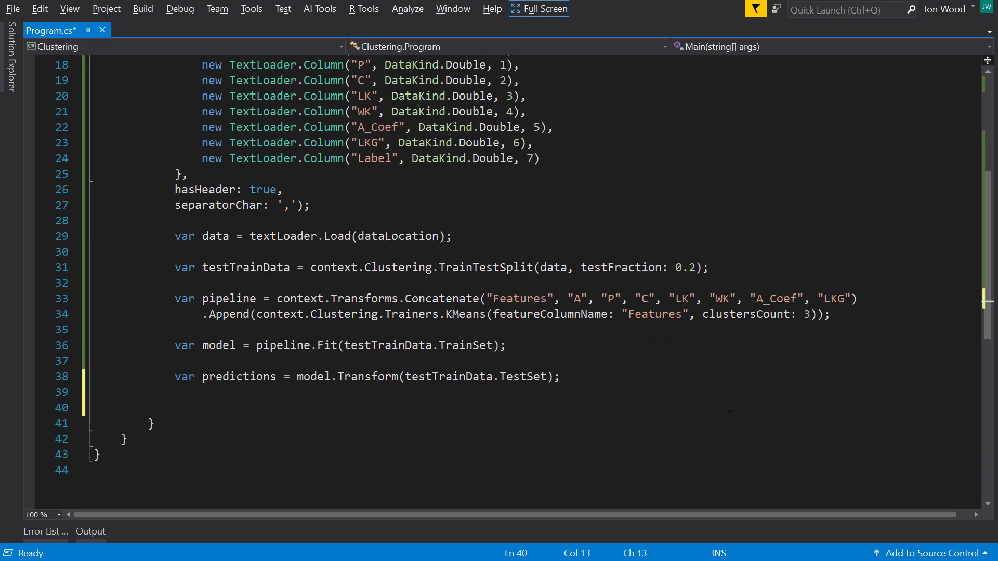
type("var metrics =")
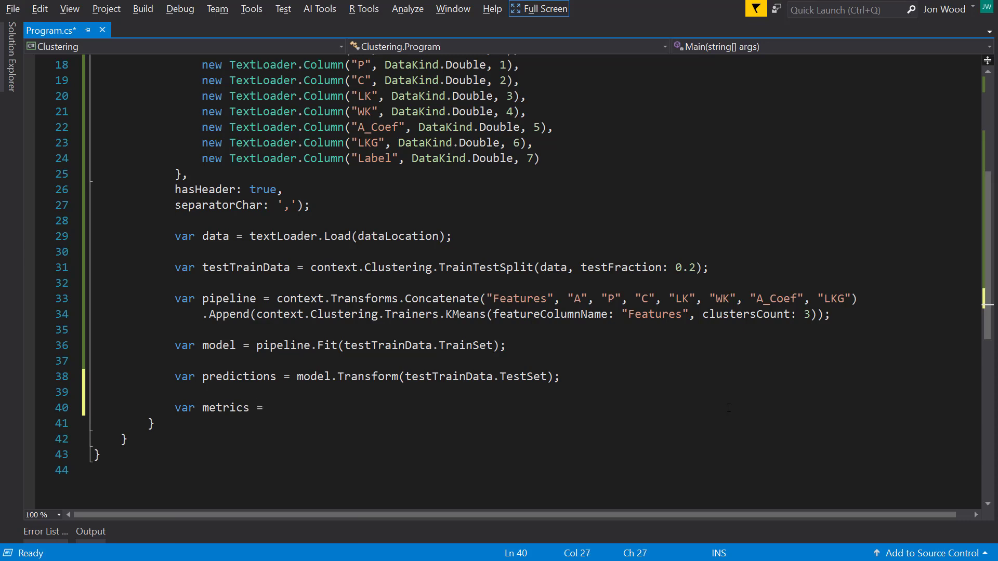
type("context.Clustering.Evaluate")
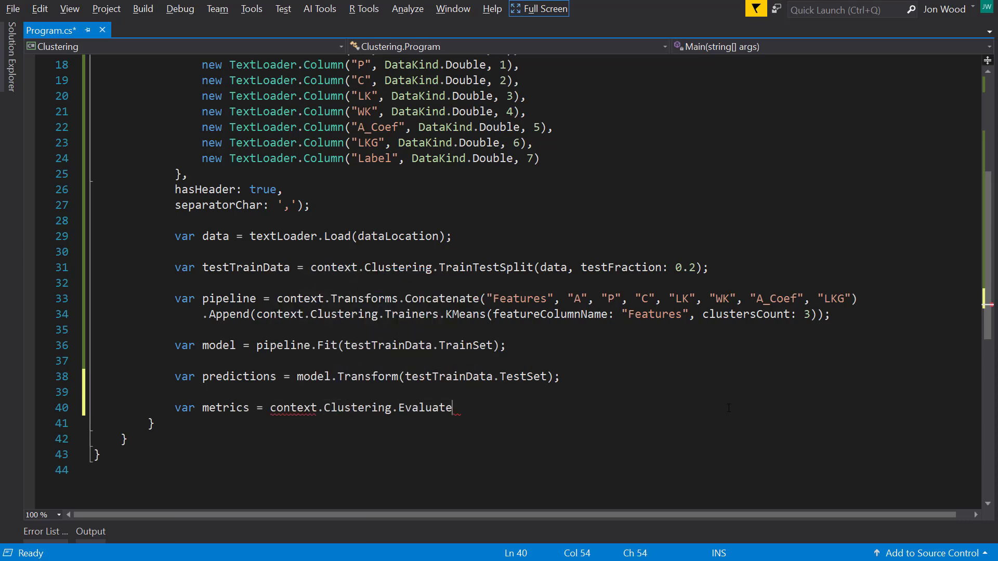
type("(p")
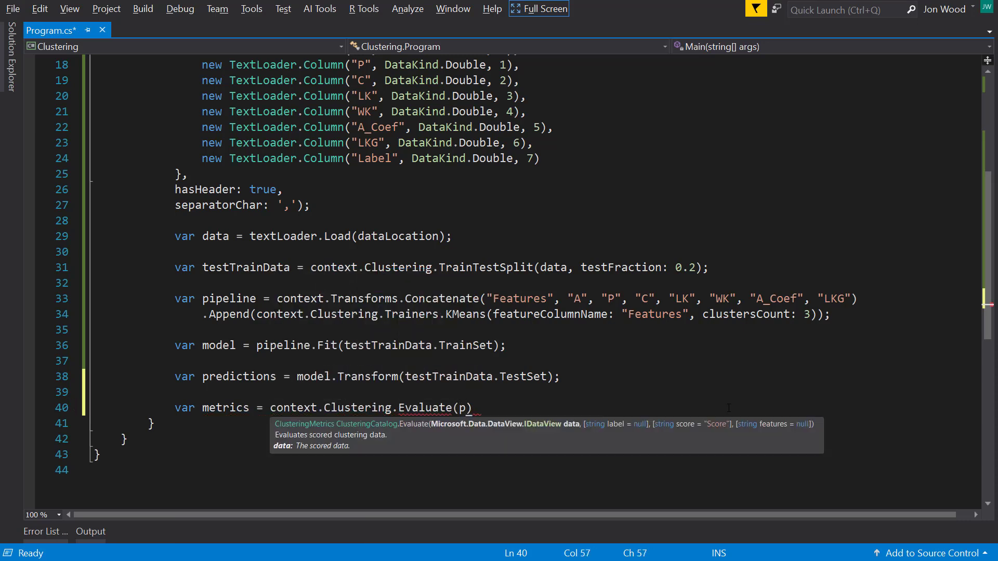
type("redictions, score: \"Score\",")
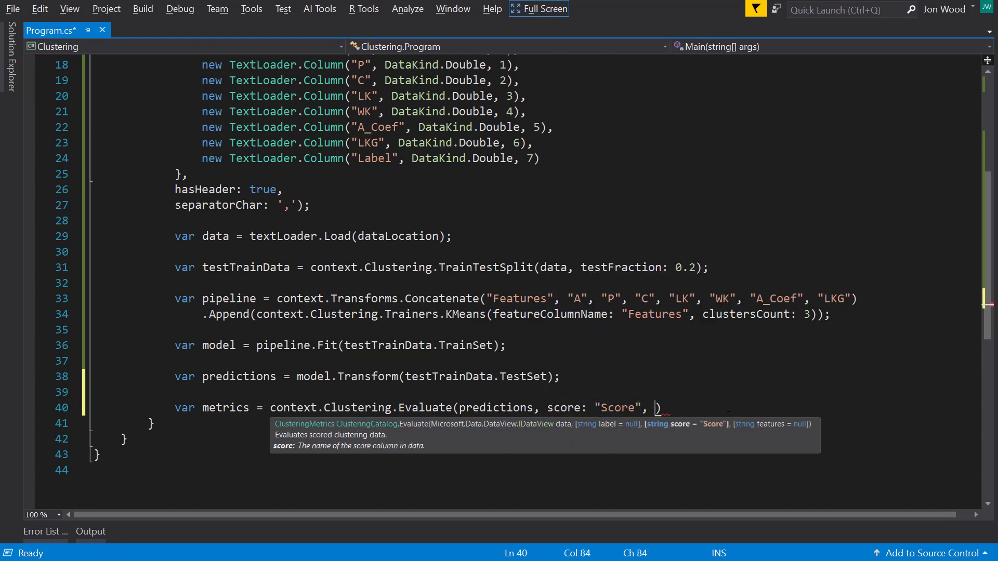
type("features:")
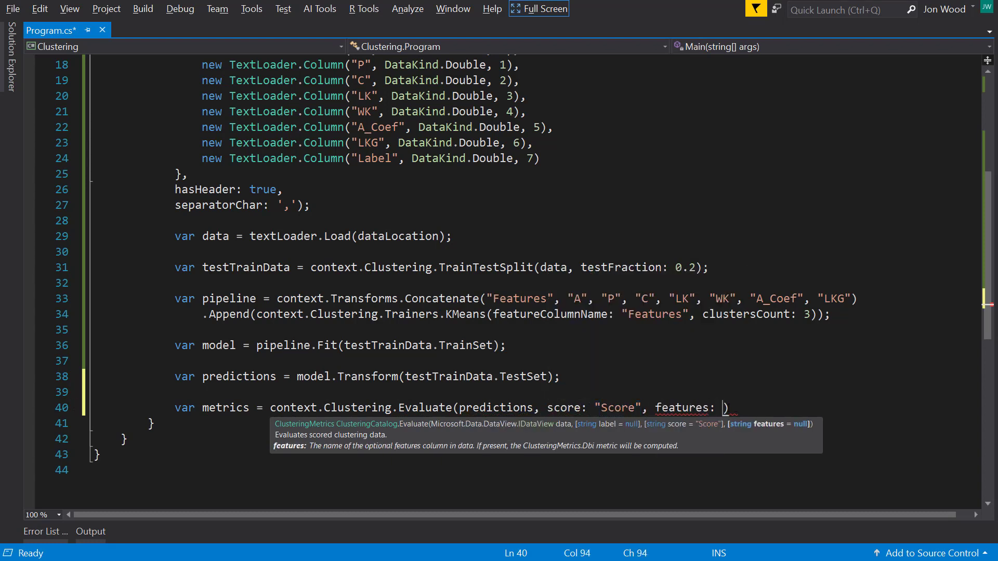
type("\"Features\");")
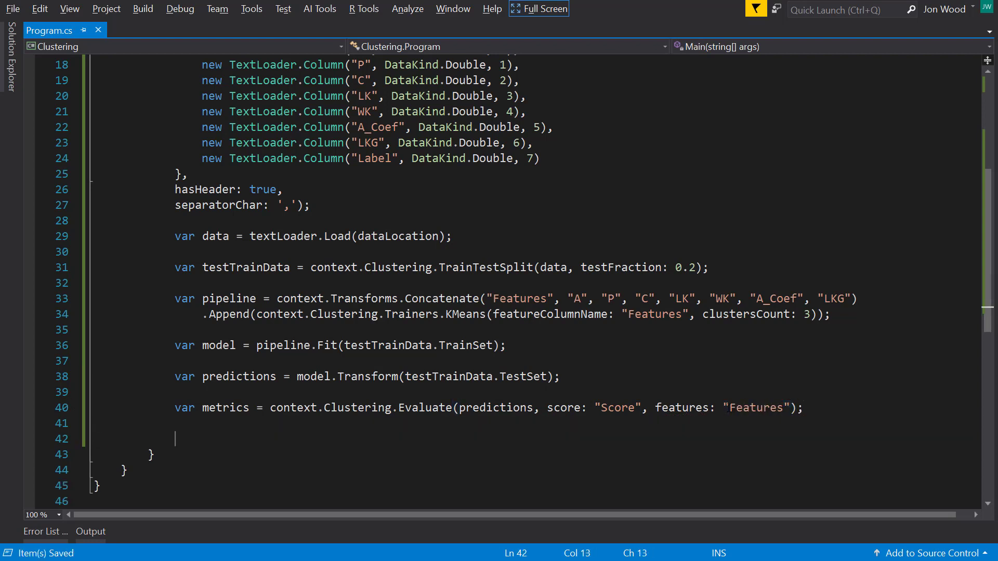
Print "Average minimum score" with metrics.AvgMinScore to the console
type("Console.WriteLine(")
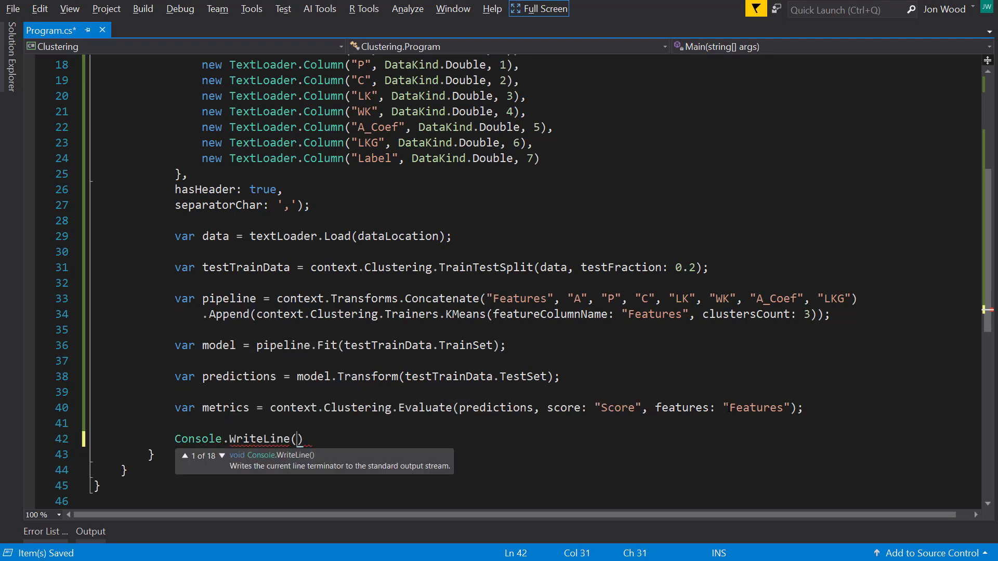
type("$\"")
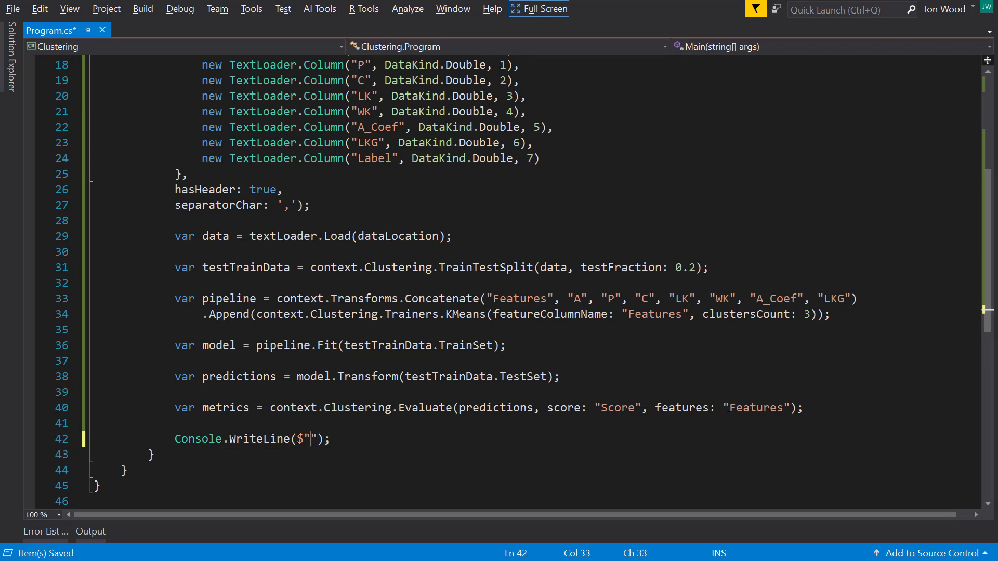
type("Average minimum score")
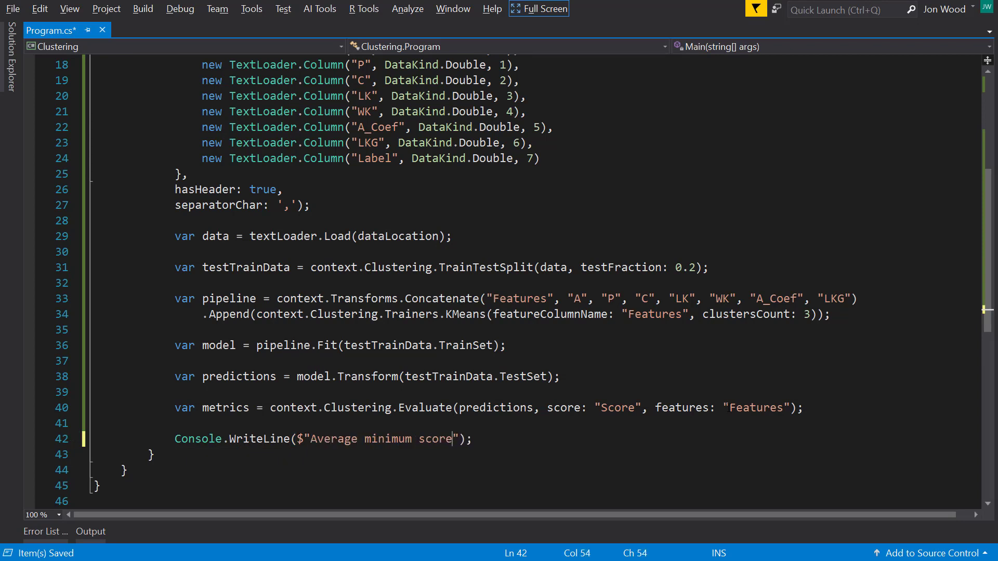
type(": {}")
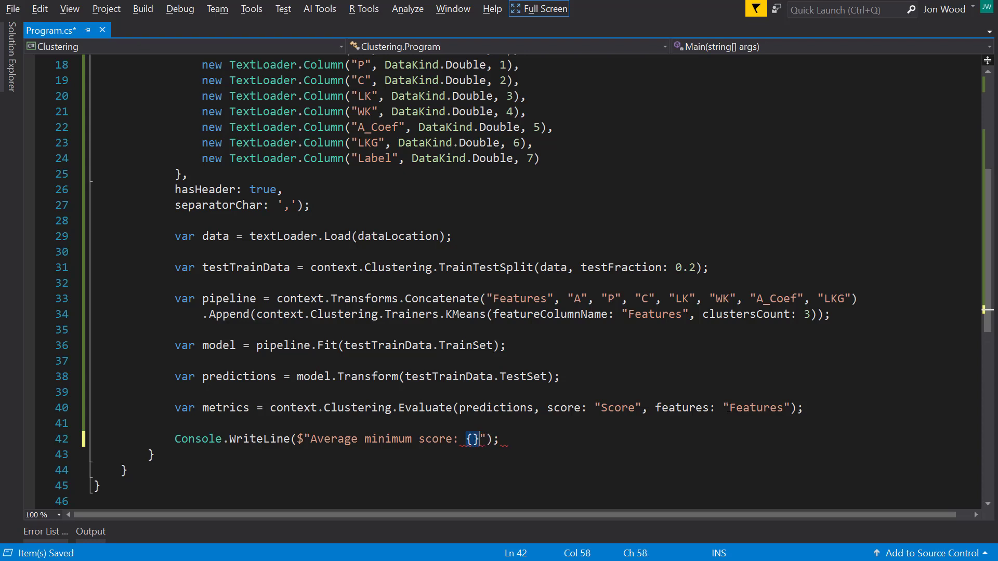
type("metrics.a")
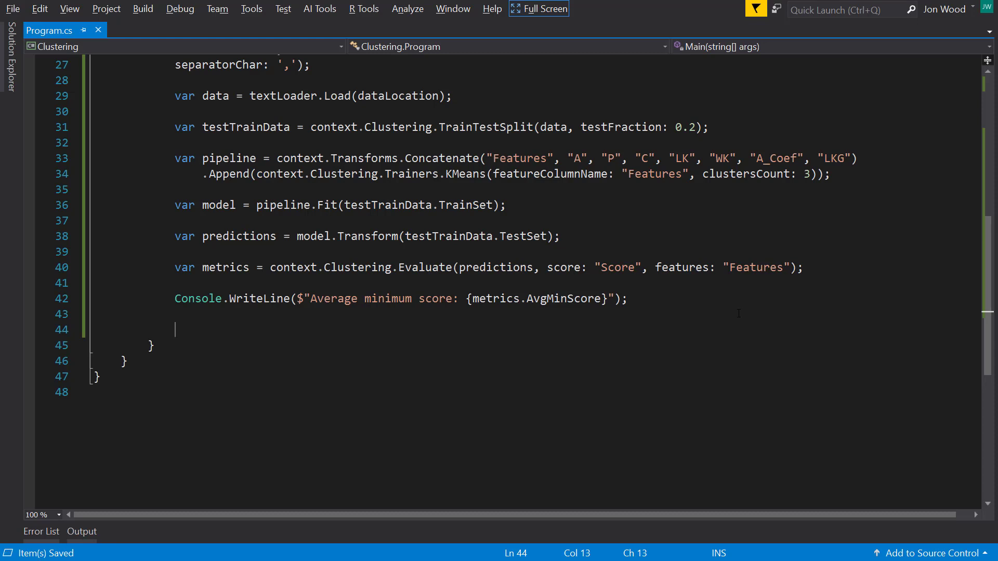
Declare predictionFunc as model.CreatePredictionEngine<SeedData, SeedPrediction>(context)
type("var predic")
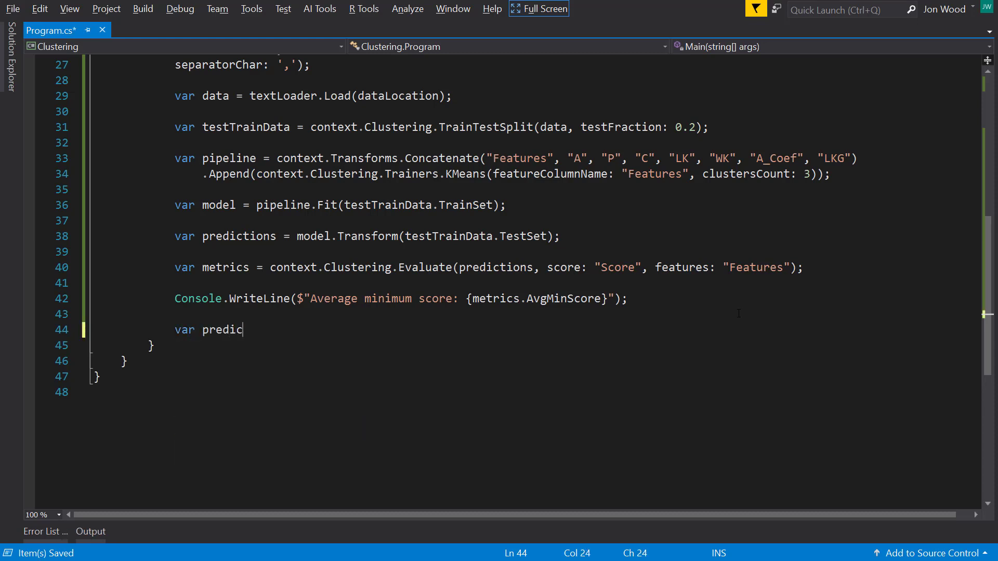
type("tionFunc =")
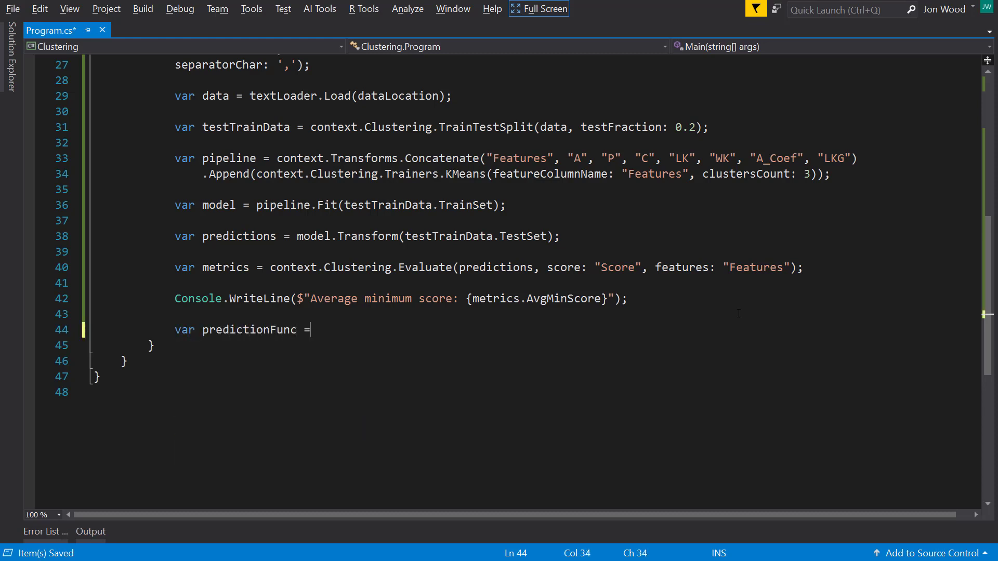
type("model.")
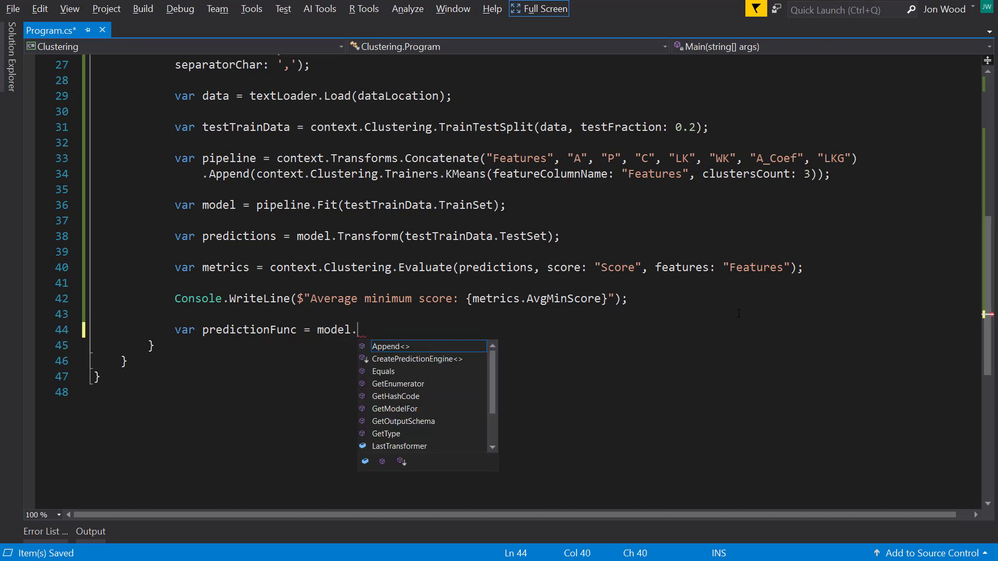
type("CreatePredictionEngine<Se>")
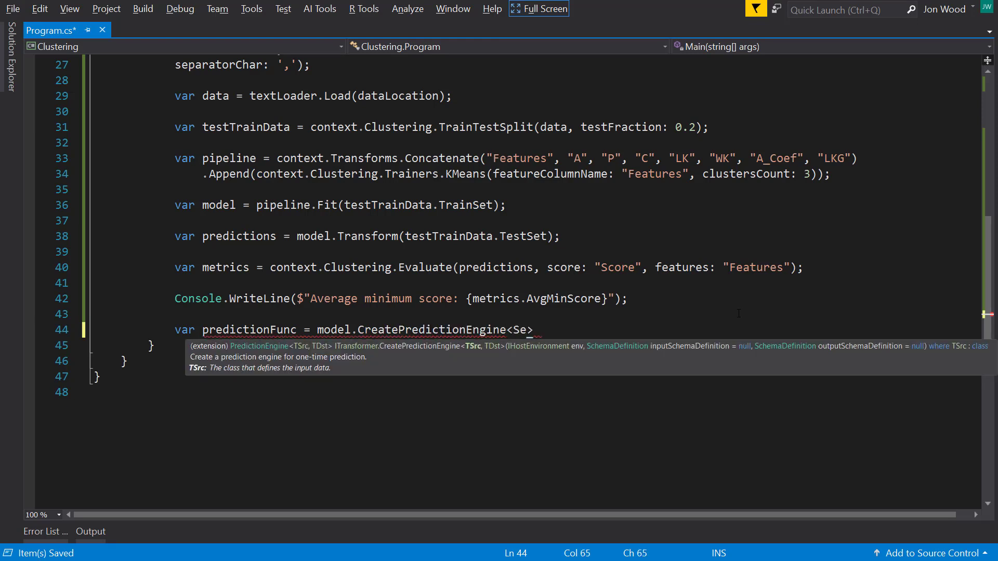
key("Backspace")
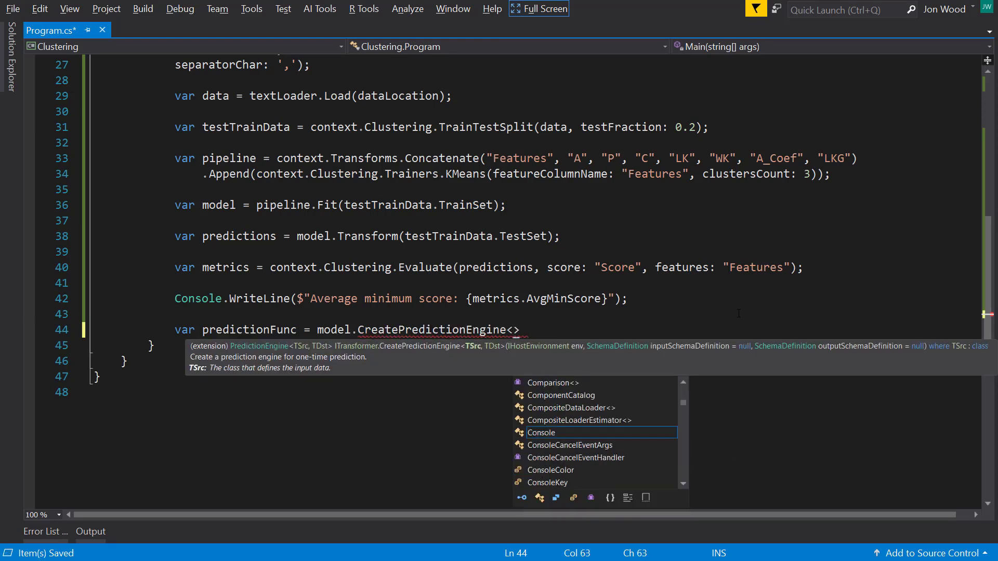
type("SeedData, S")
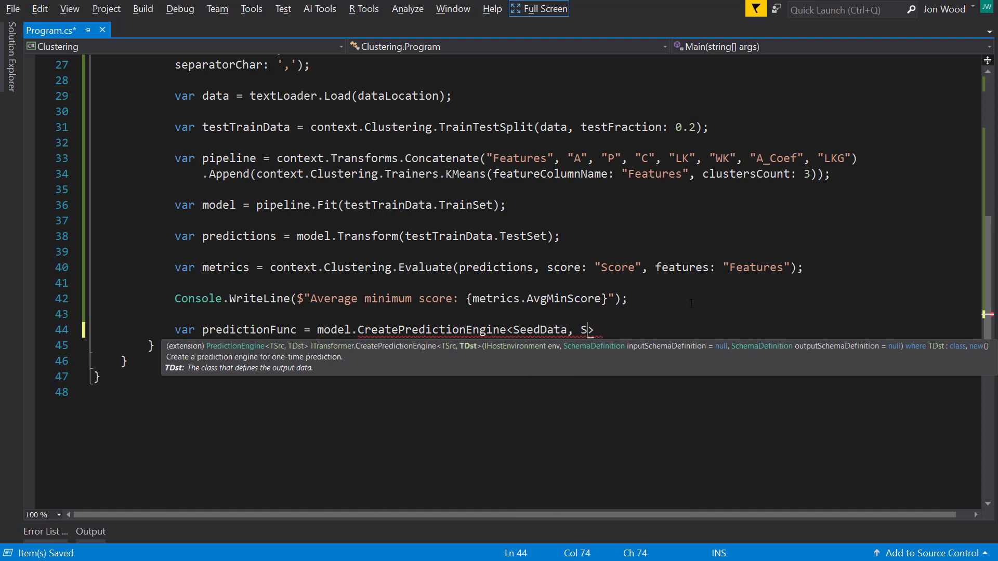
type("eedPrediction")
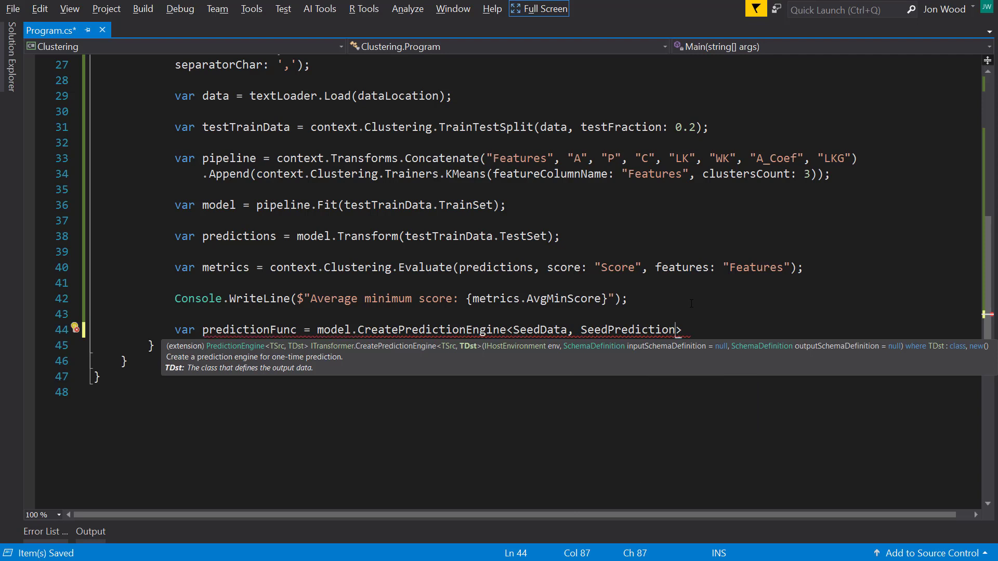
type("()")
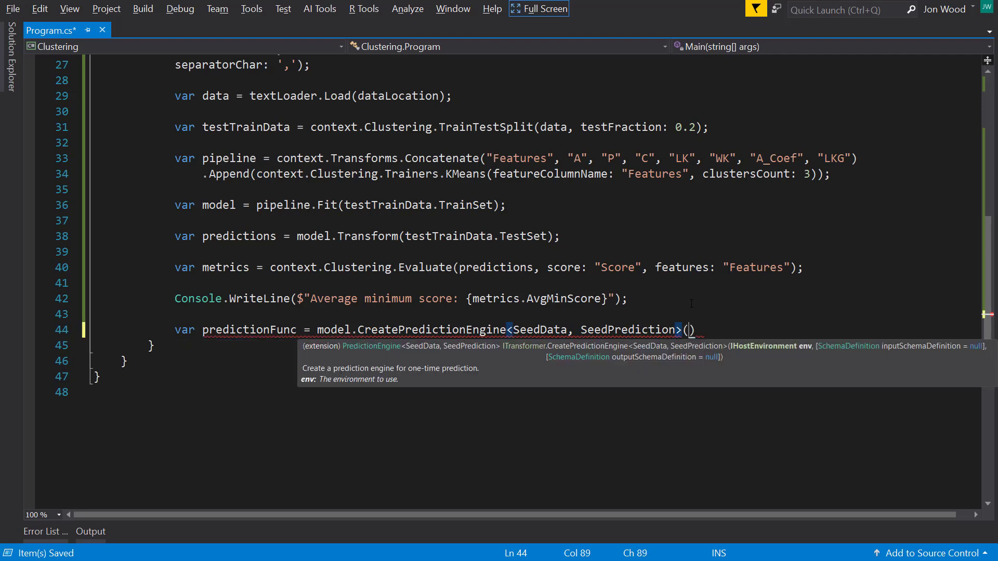
type("context")
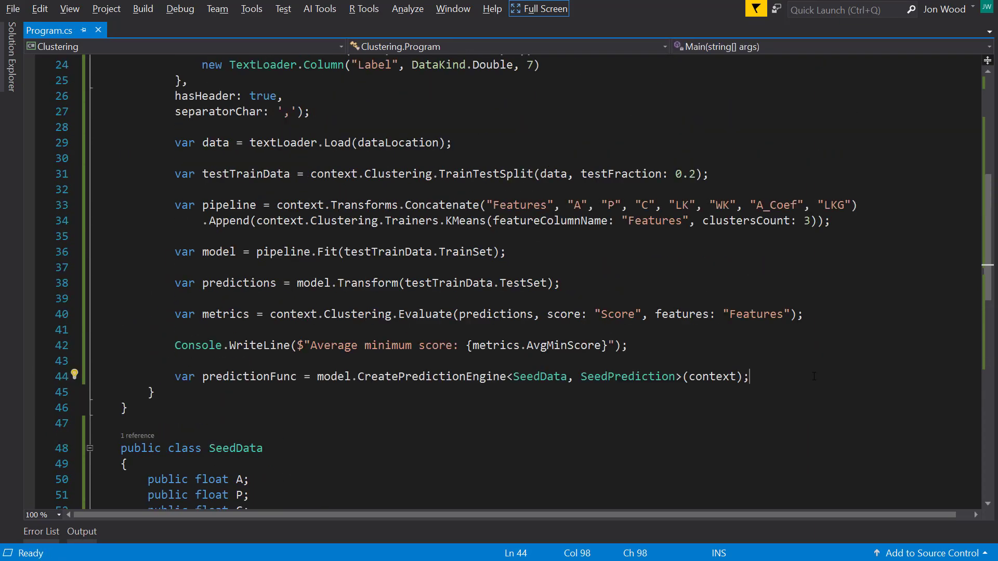
Predict a cluster for a new SeedData sample with predictionFunc.Predict
type("var")
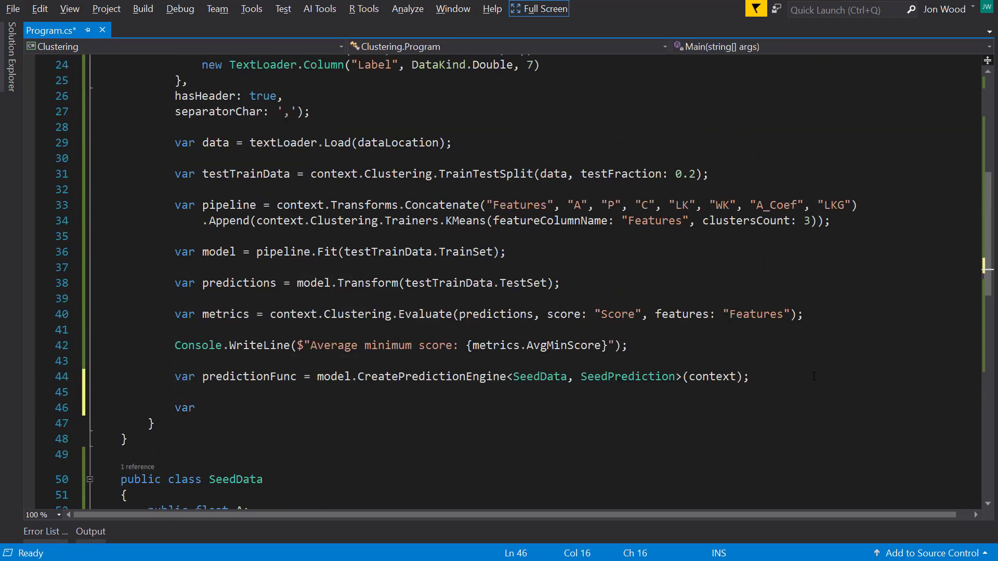
type("prediction =")
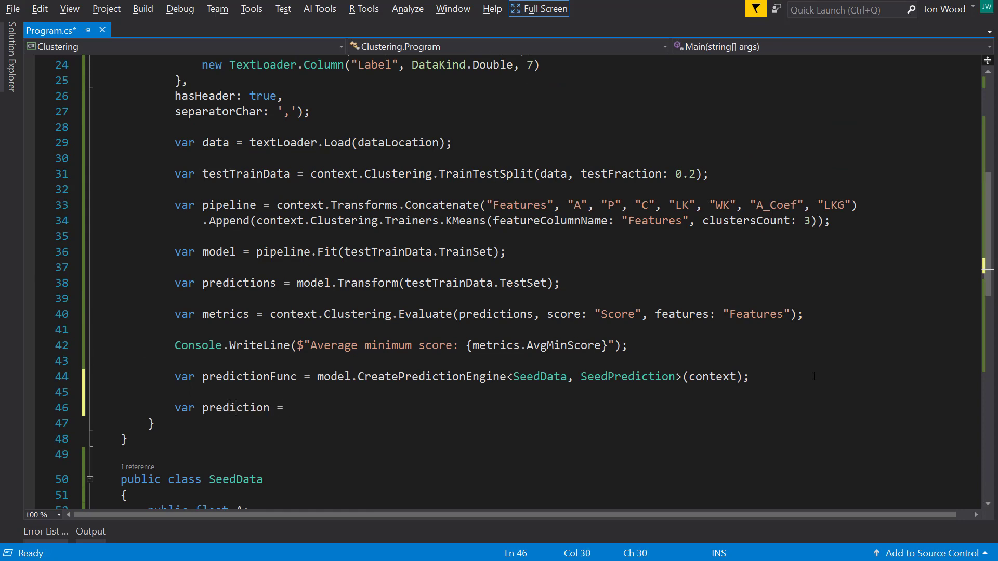
type("predi")
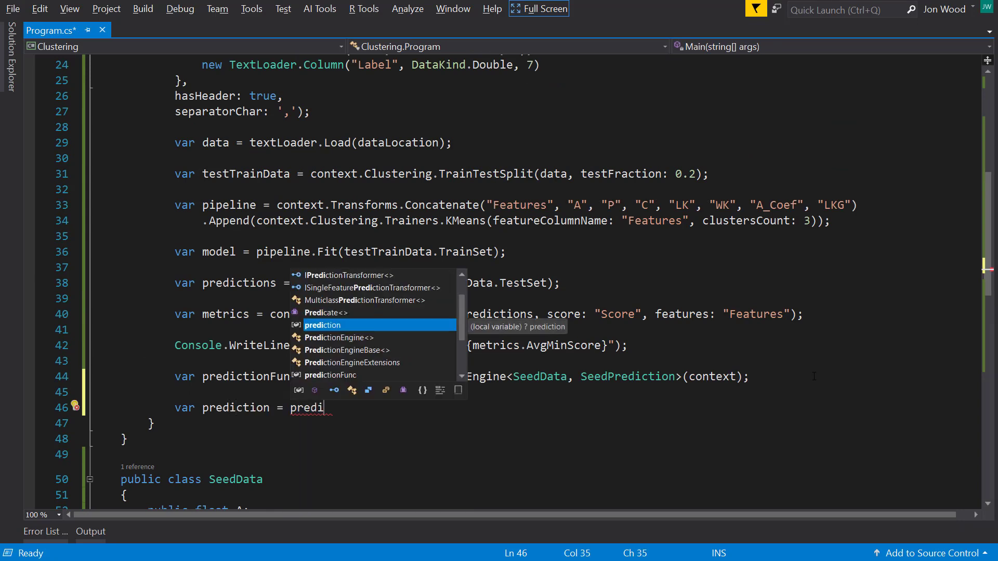
type("onFunc.")
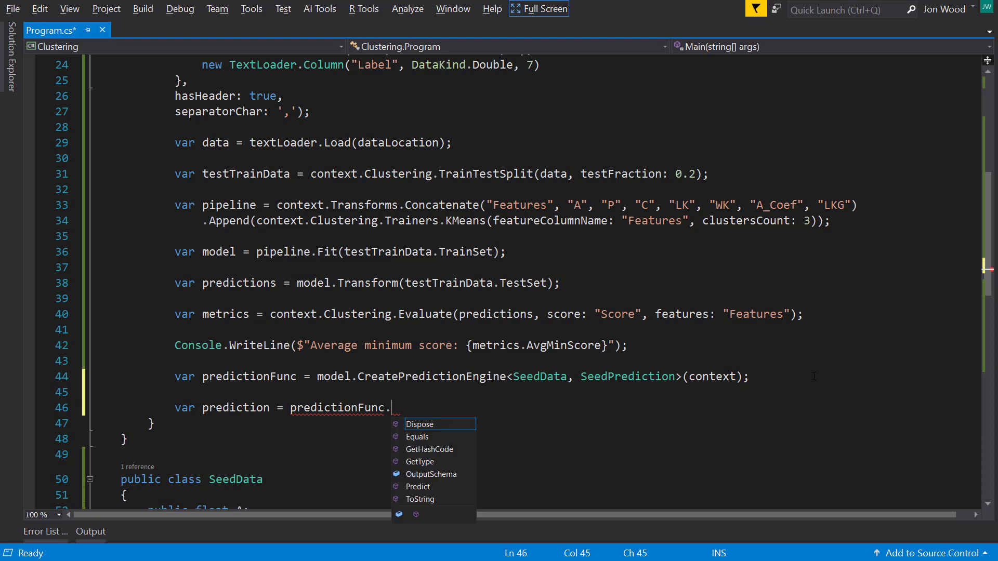
type("Predict(n")
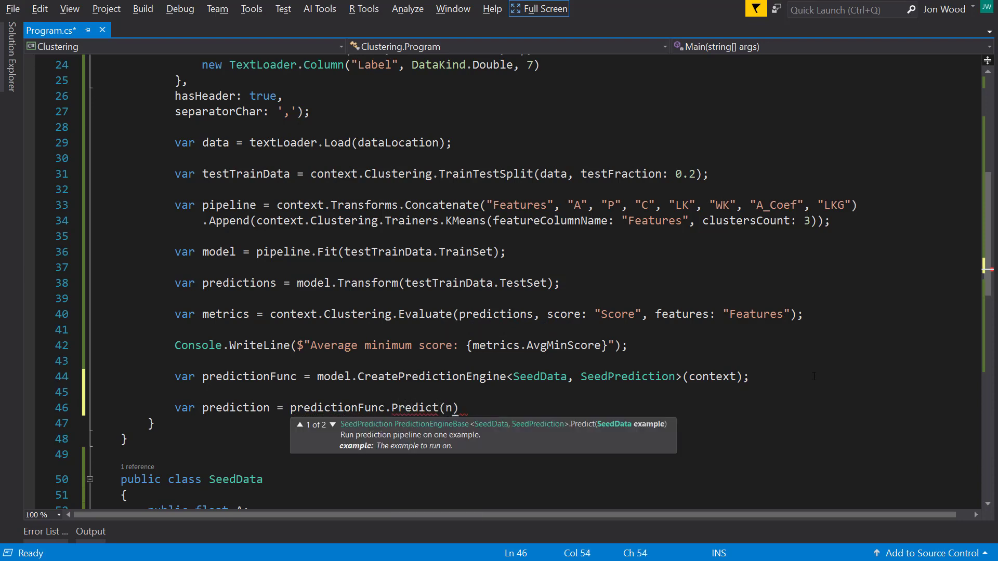
type("new SeedData")
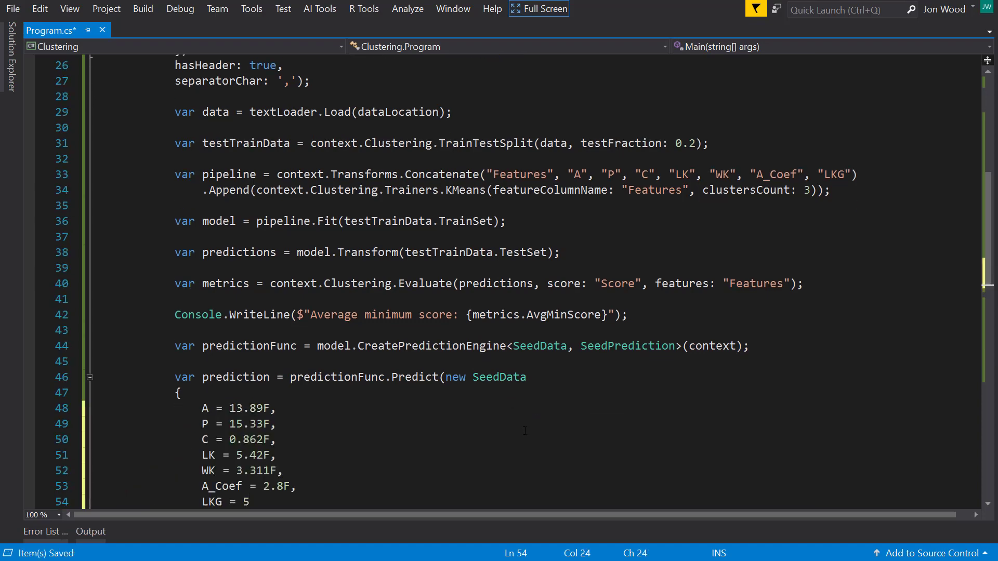
scroll("down", 3)
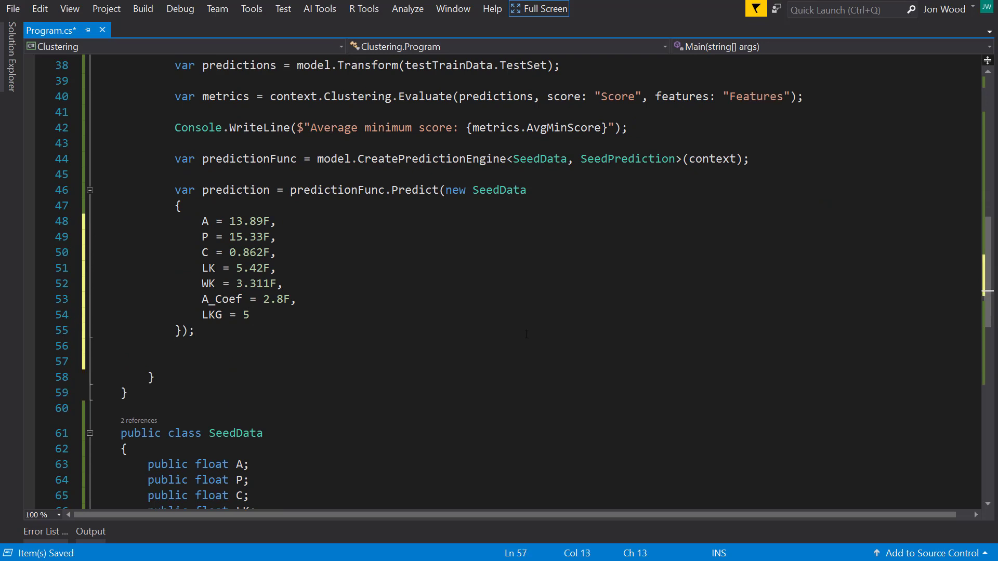
Start printing "Prediction - {prediction.s...}" and begin a Console.ReadLine call
type("Console.WriteLine($\"\");")
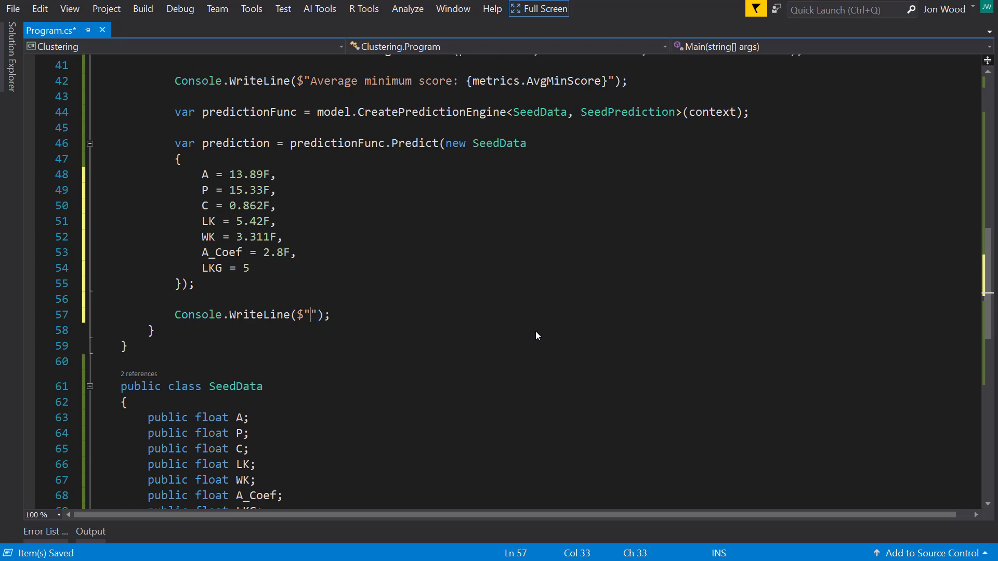
type("Prediction - {prediction.s")
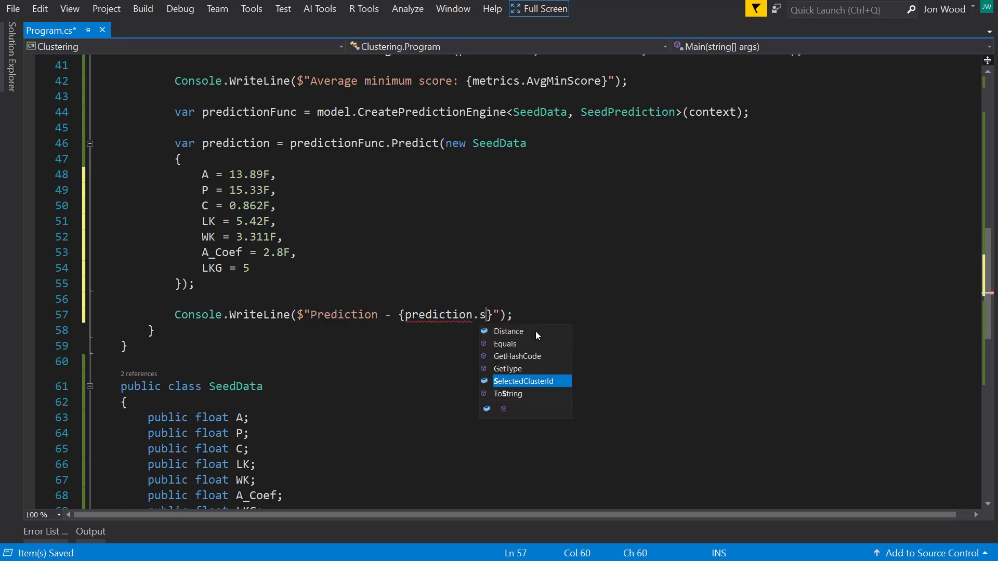
type("Console.Rea")
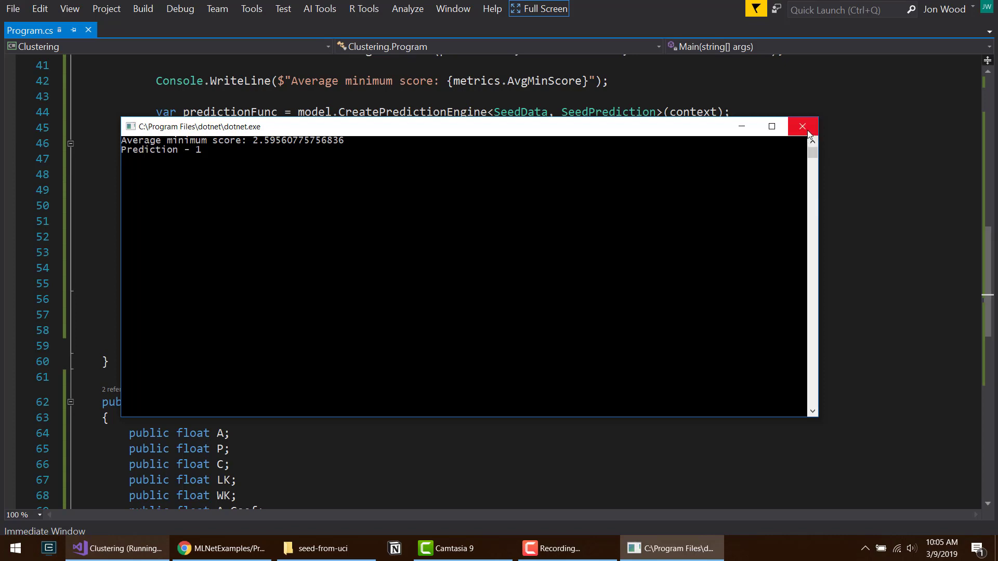
Close the console window showing the average score and Prediction - 1
left_click(802, 126)
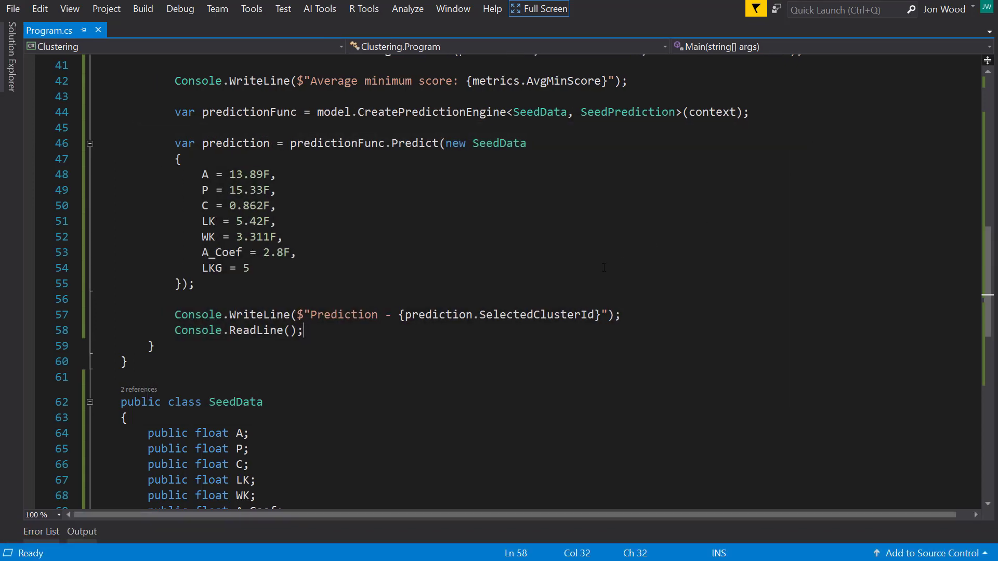